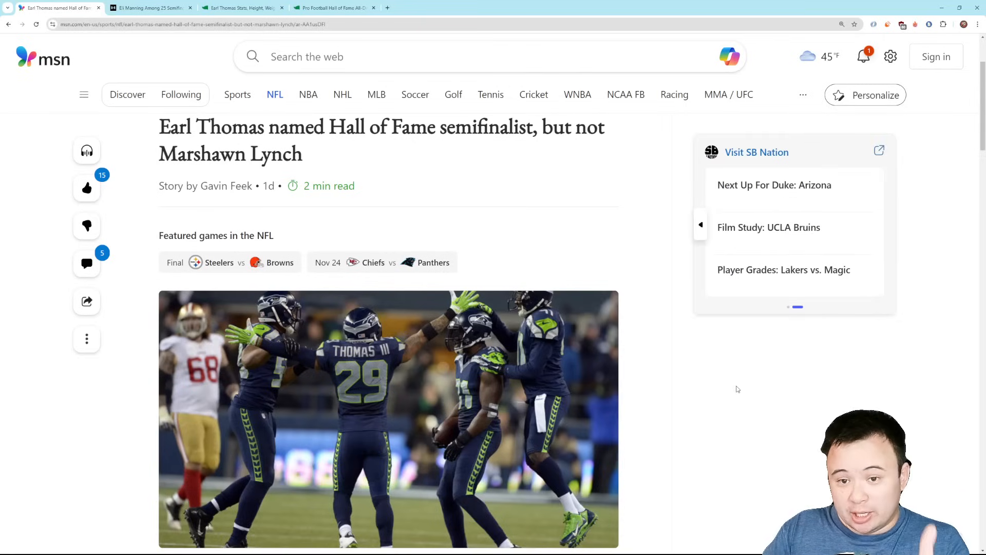
pyautogui.moveTo(741, 386)
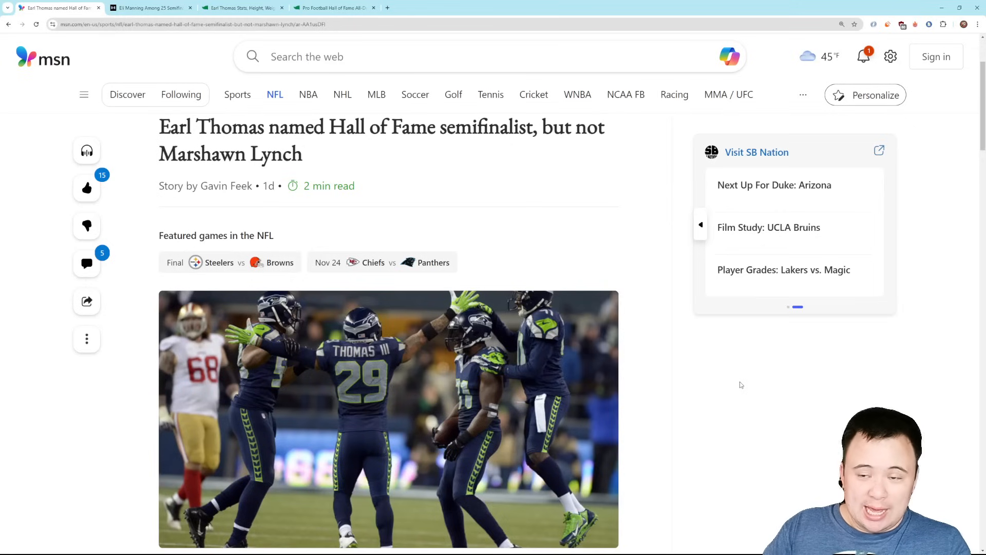
pyautogui.moveTo(761, 384)
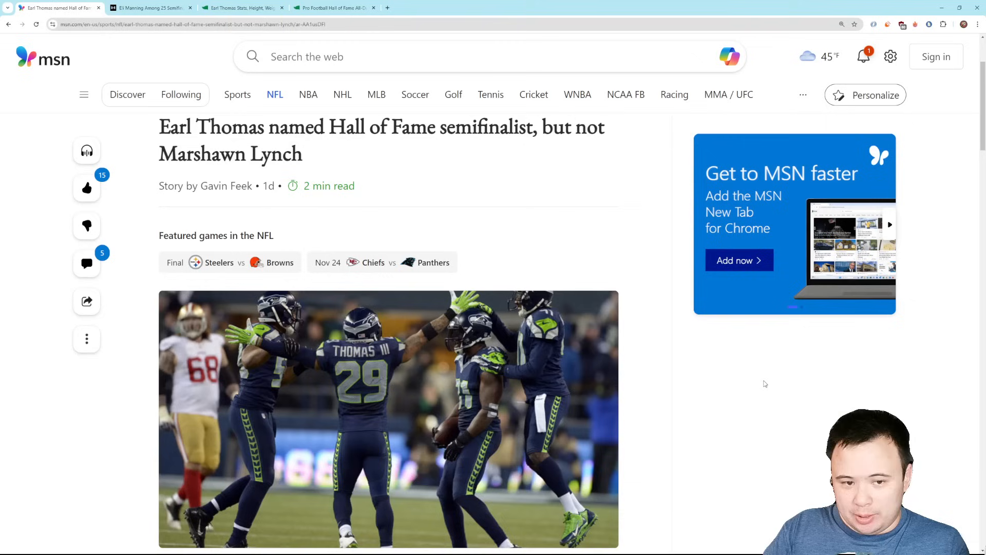
# Step: Scroll to the semifinalist list and briefly highlight the names from Jahri Evans to Marshal Yanda
pyautogui.scroll(-3)
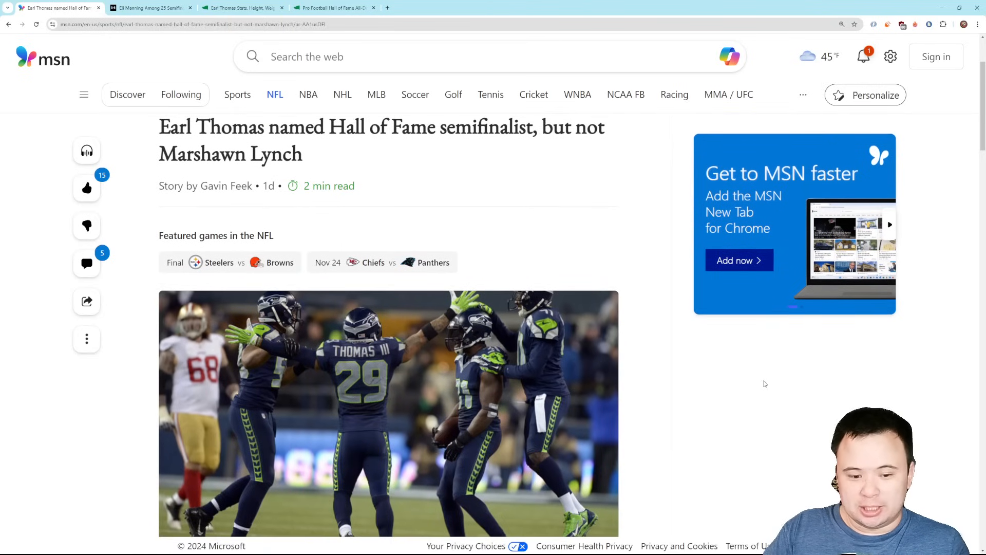
pyautogui.moveTo(767, 382)
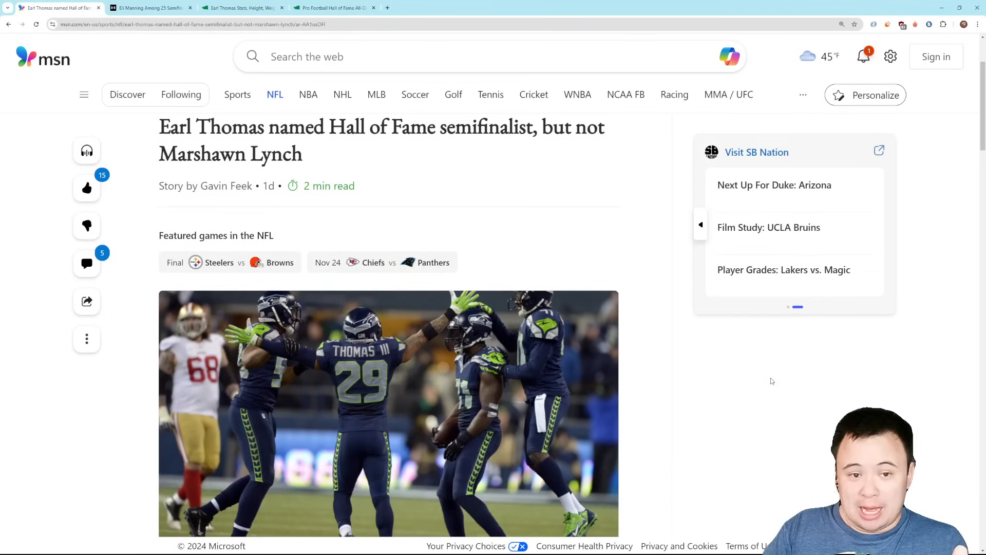
pyautogui.moveTo(775, 381)
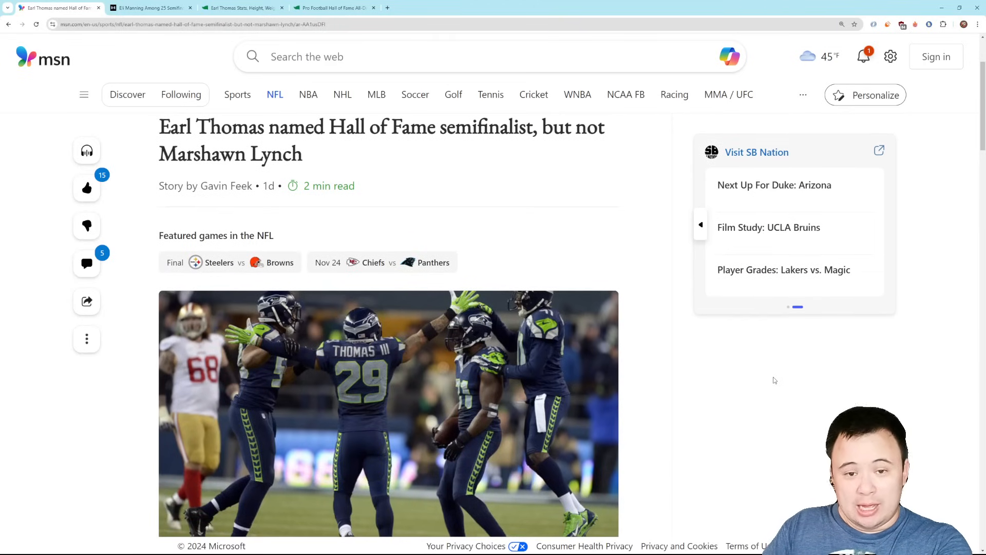
pyautogui.moveTo(768, 389)
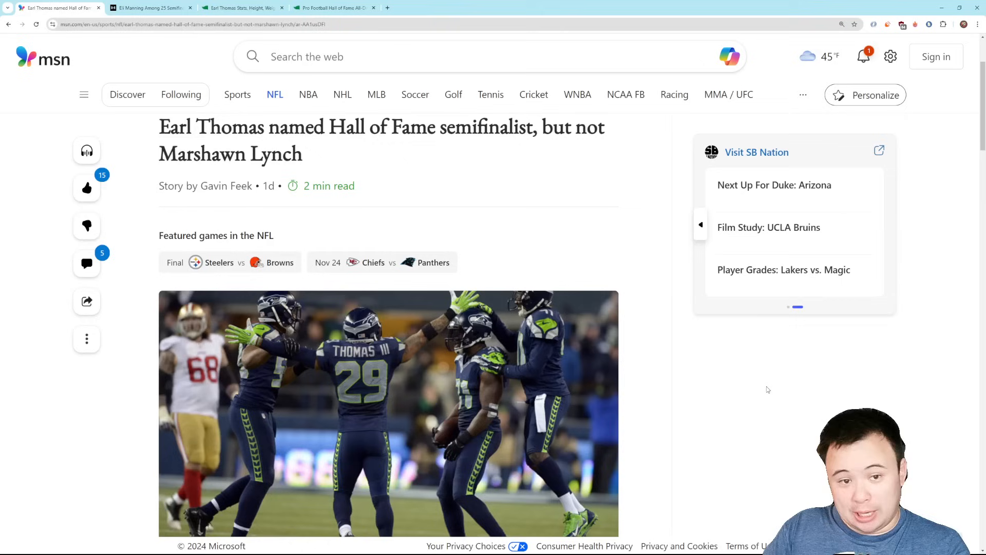
pyautogui.moveTo(771, 384)
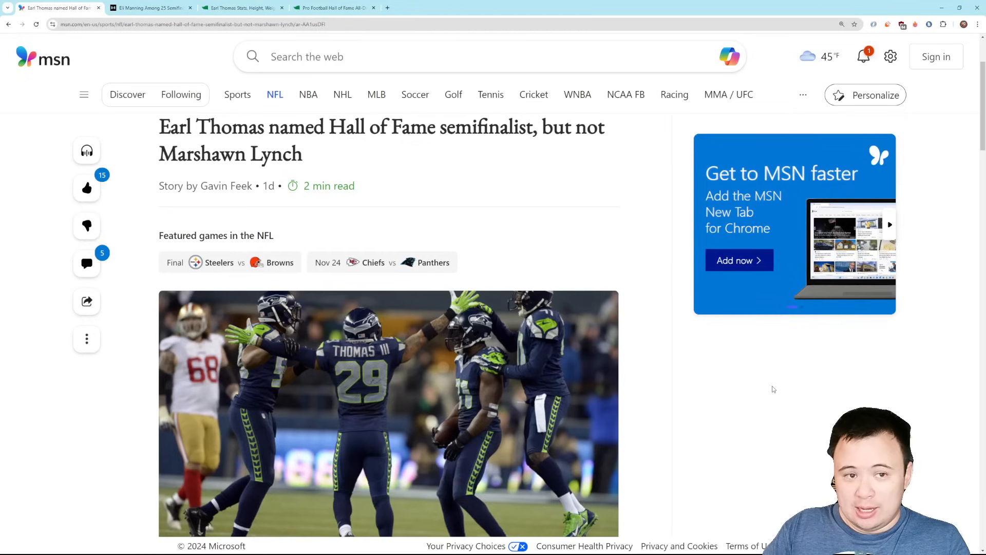
pyautogui.moveTo(777, 390)
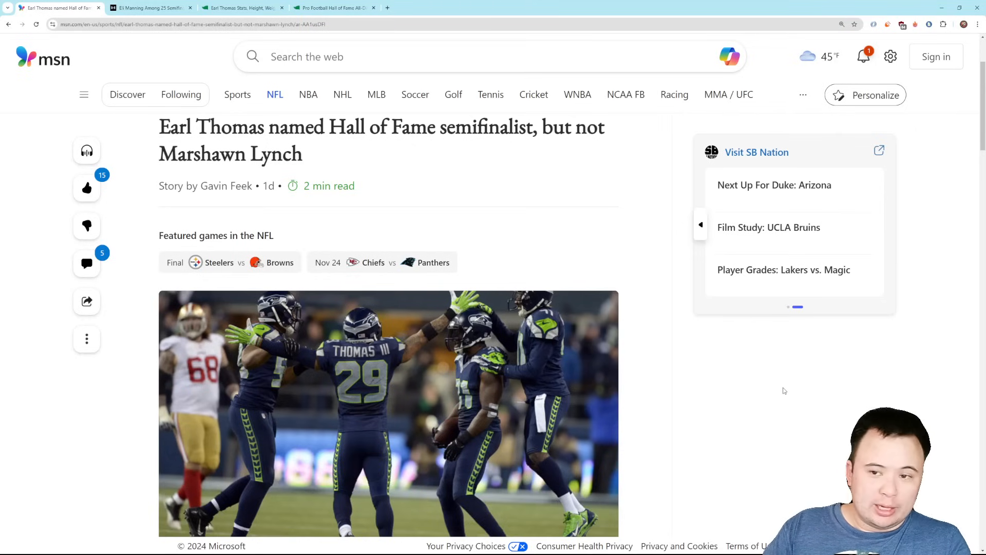
pyautogui.moveTo(760, 398)
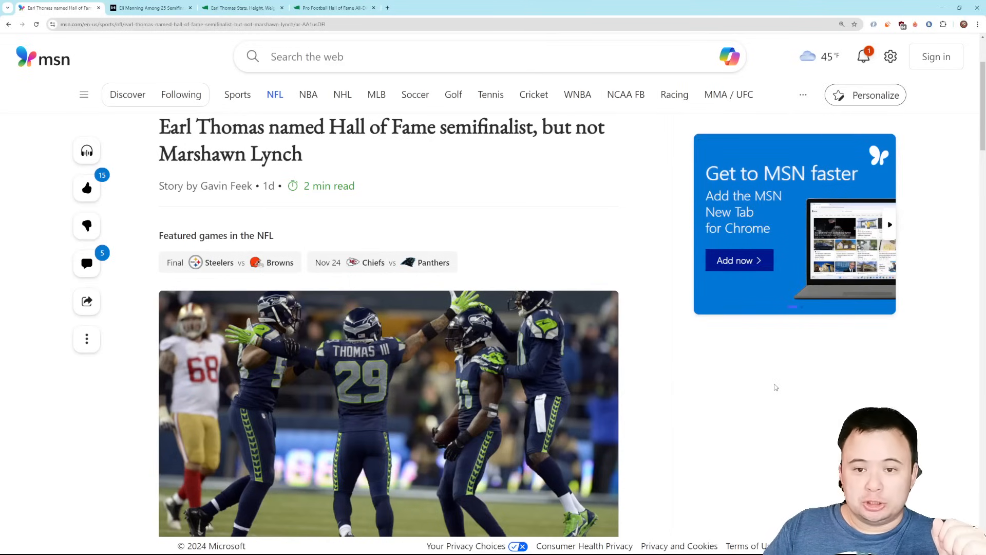
pyautogui.moveTo(785, 392)
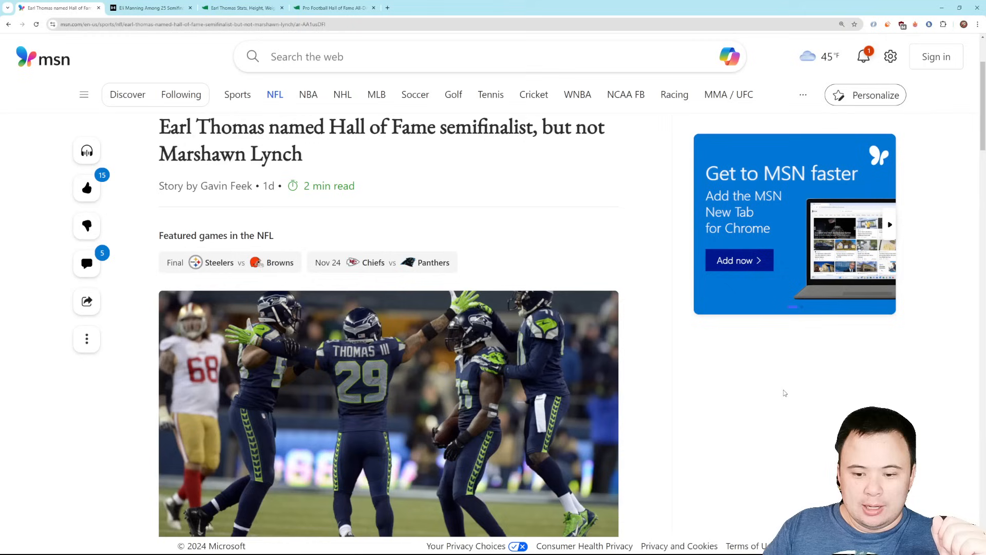
pyautogui.scroll(-3)
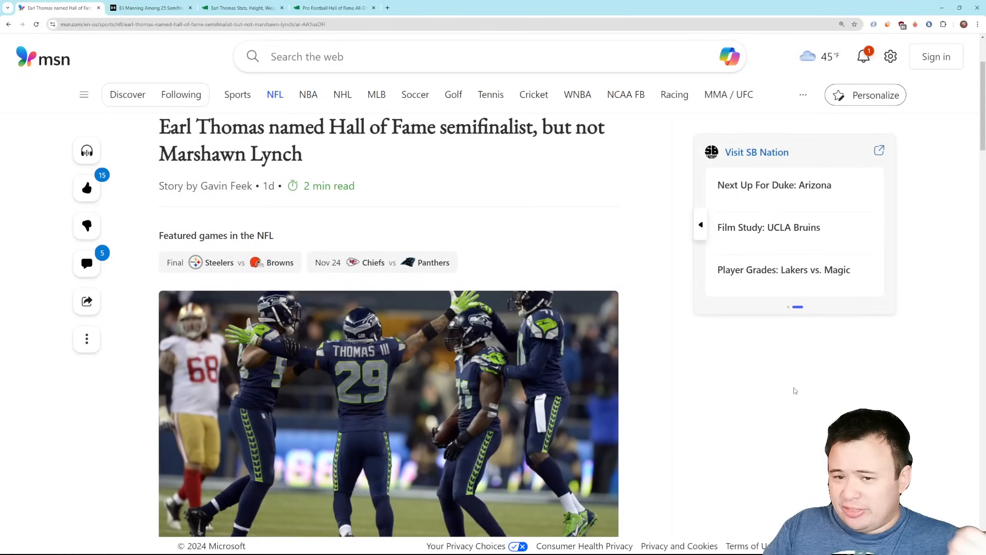
pyautogui.moveTo(805, 388)
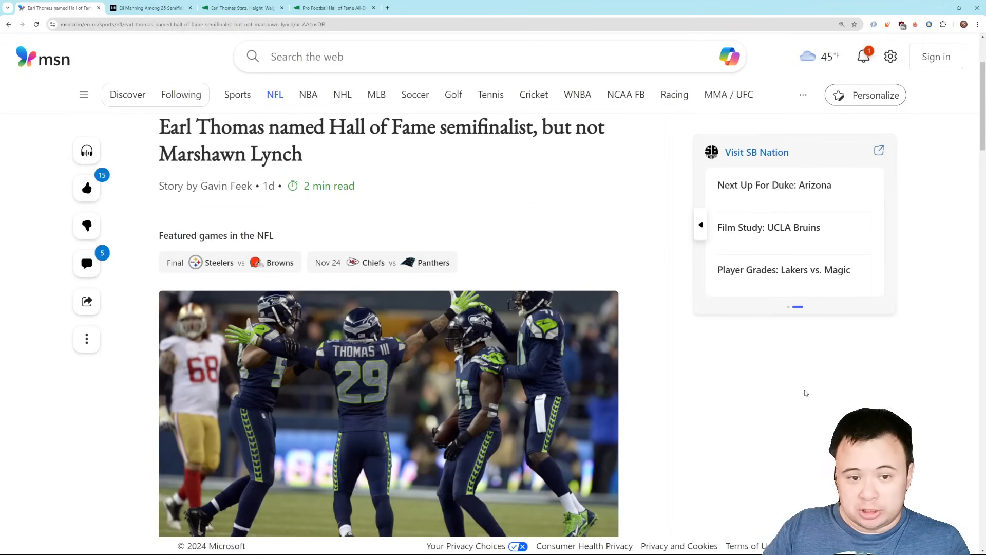
pyautogui.moveTo(808, 389)
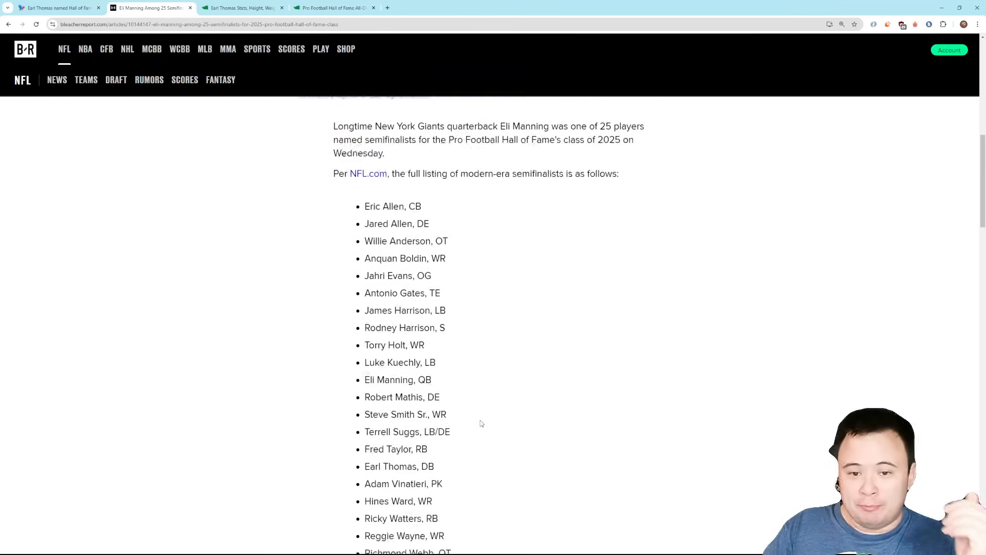
pyautogui.scroll(-3)
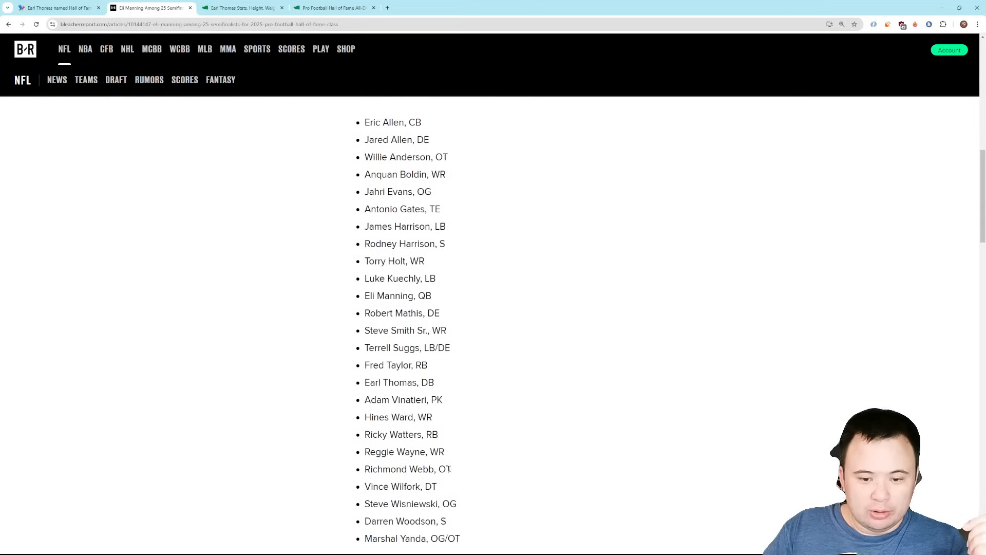
pyautogui.moveTo(364, 192); pyautogui.dragTo(461, 538)
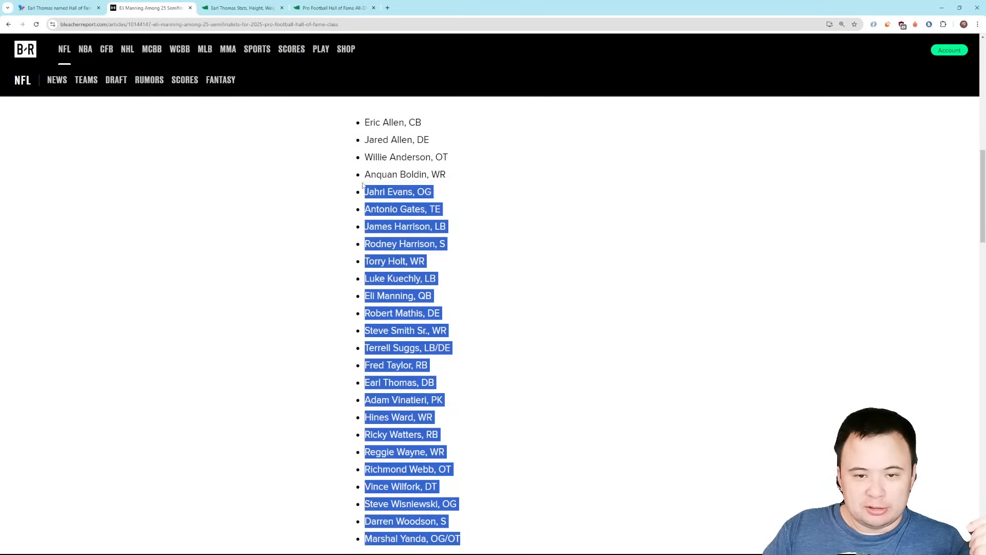
pyautogui.click(508, 292)
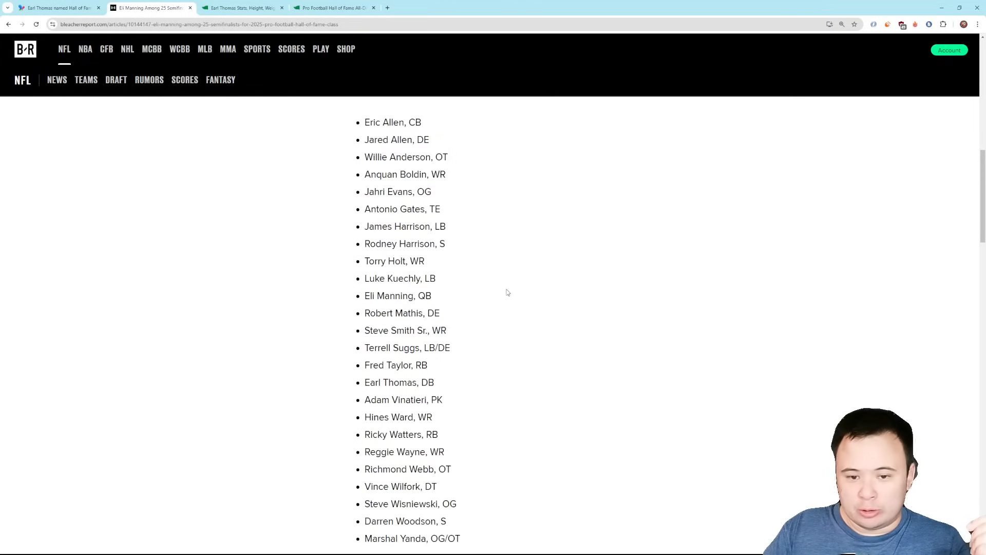
# Step: Highlight the Fred Taylor, RB entry in the semifinalist list
pyautogui.doubleClick(396, 366)
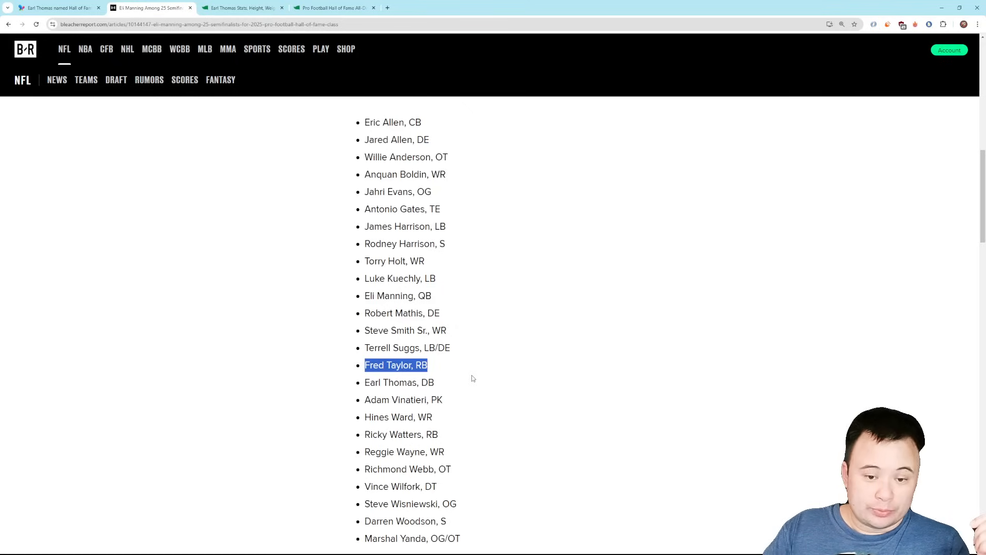
pyautogui.moveTo(475, 372)
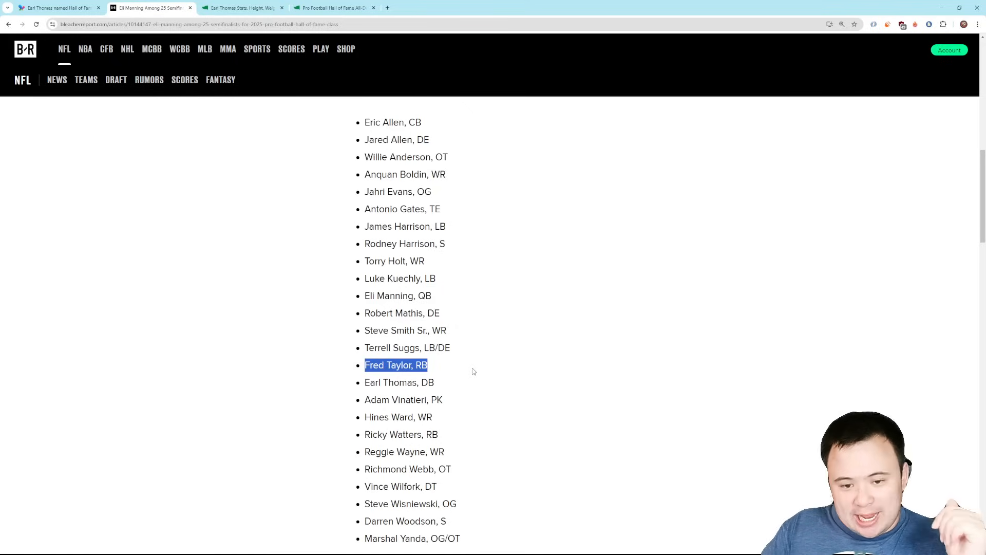
pyautogui.moveTo(478, 376)
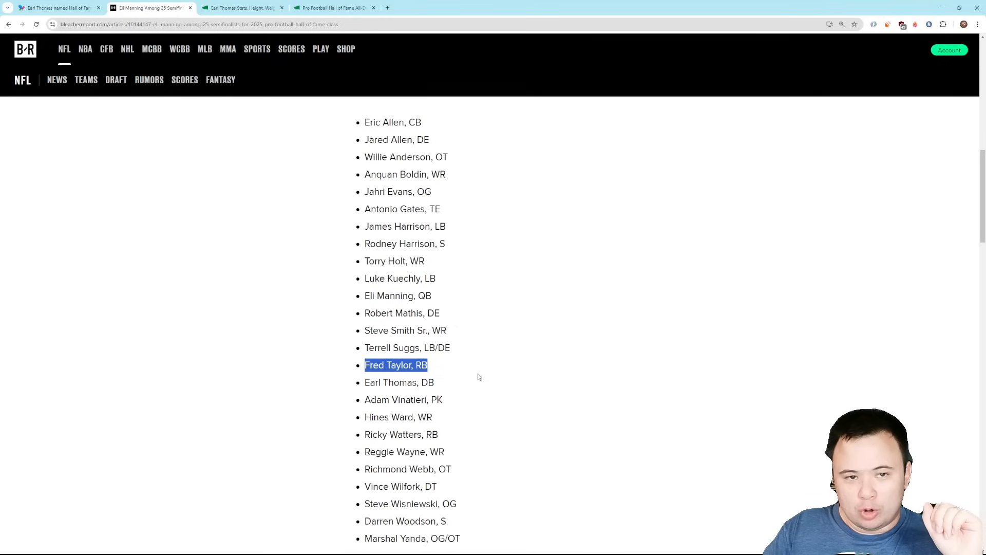
pyautogui.moveTo(487, 374)
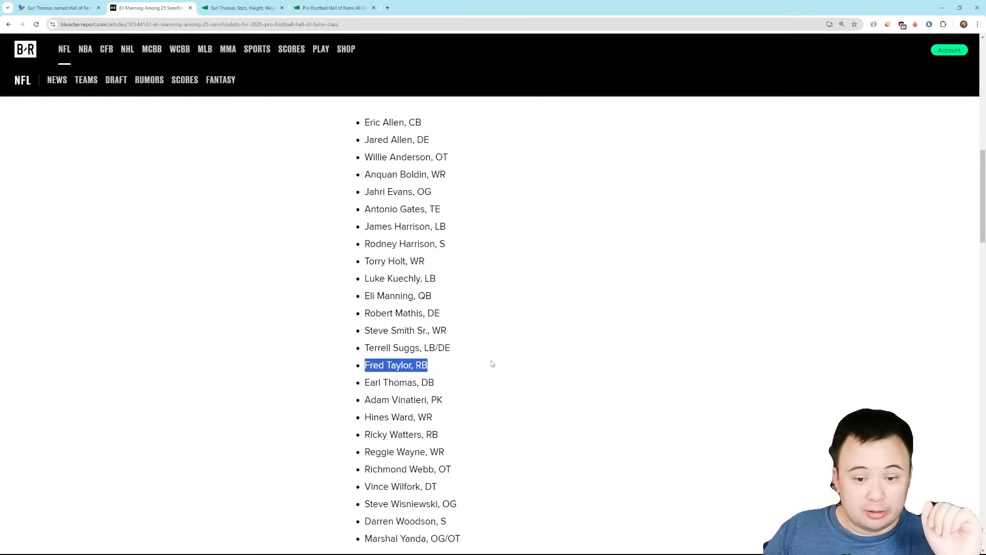
pyautogui.moveTo(503, 371)
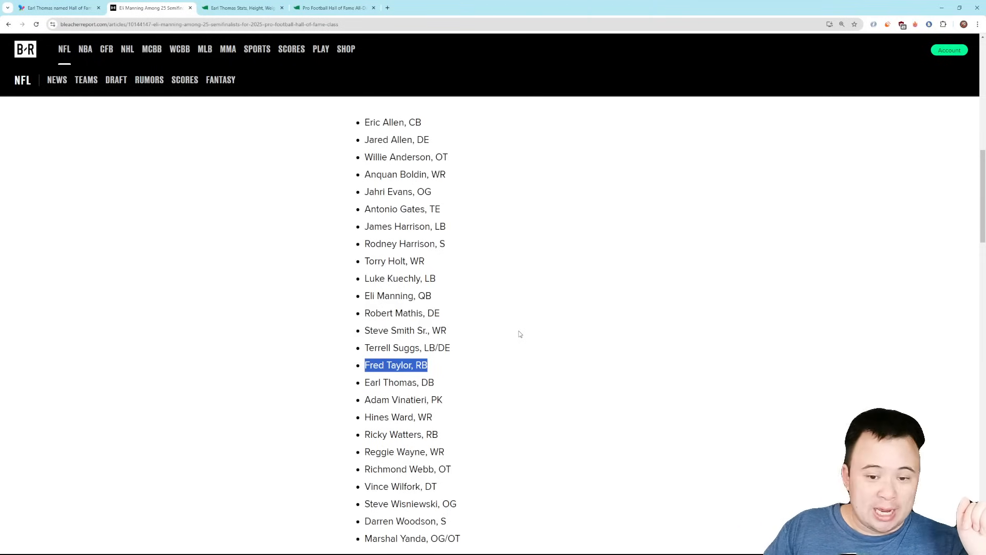
pyautogui.click(513, 333)
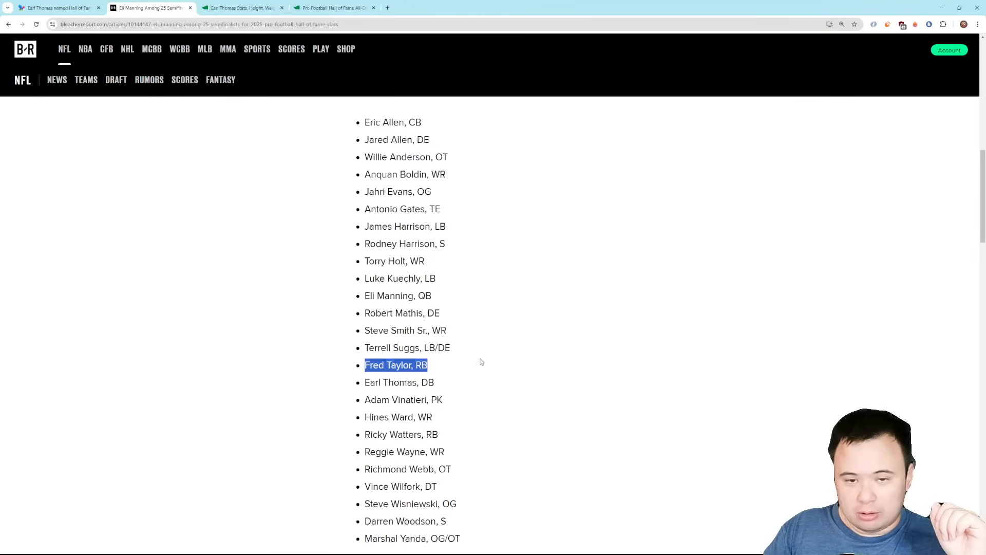
pyautogui.moveTo(516, 363)
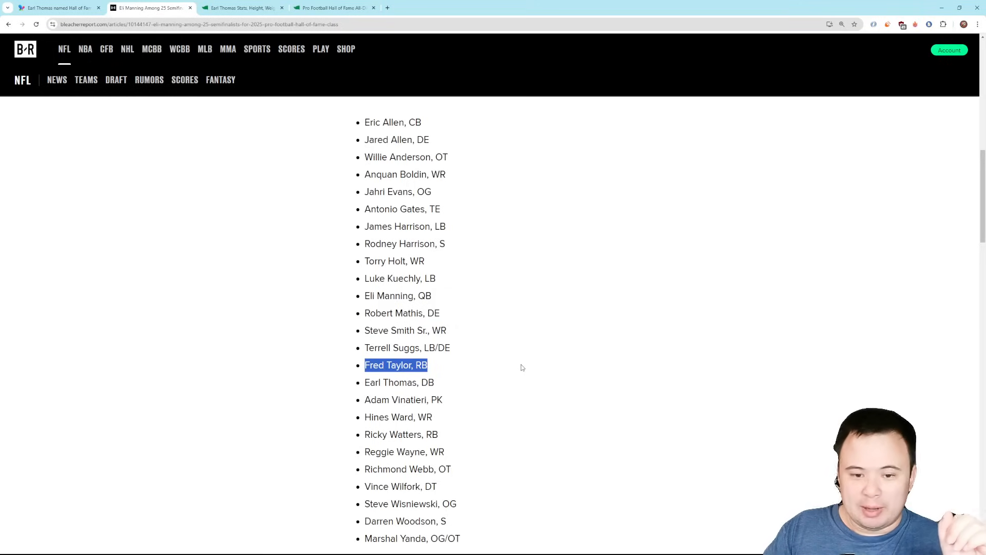
pyautogui.moveTo(536, 366)
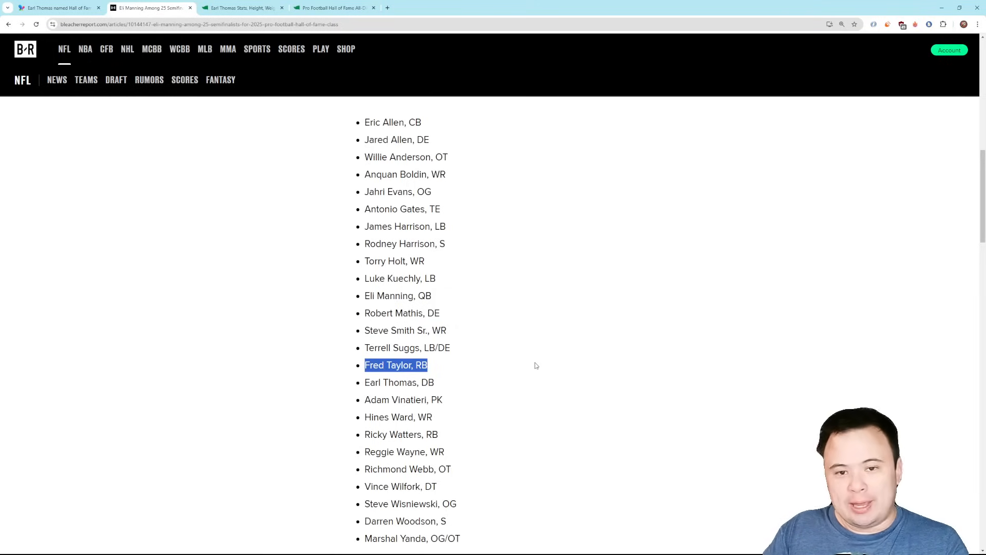
pyautogui.moveTo(527, 365)
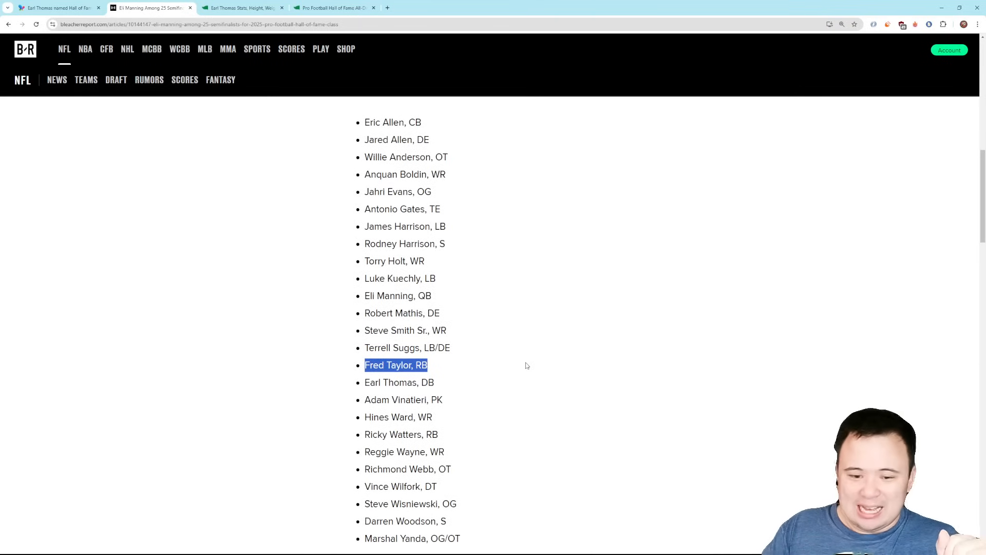
pyautogui.scroll(-3)
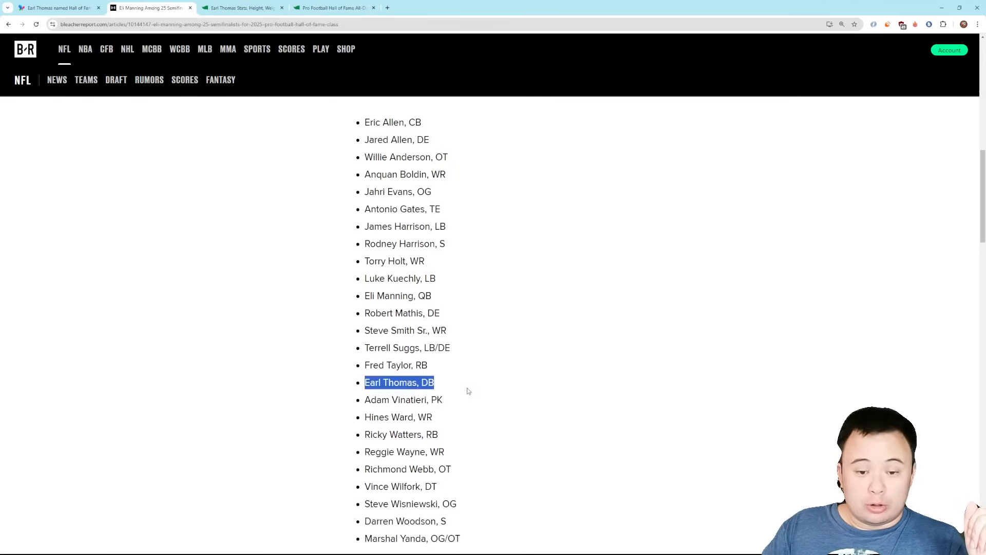
# Step: Highlight Torry Holt, WR and then Eli Manning, QB in the semifinalist list
pyautogui.scroll(-3)
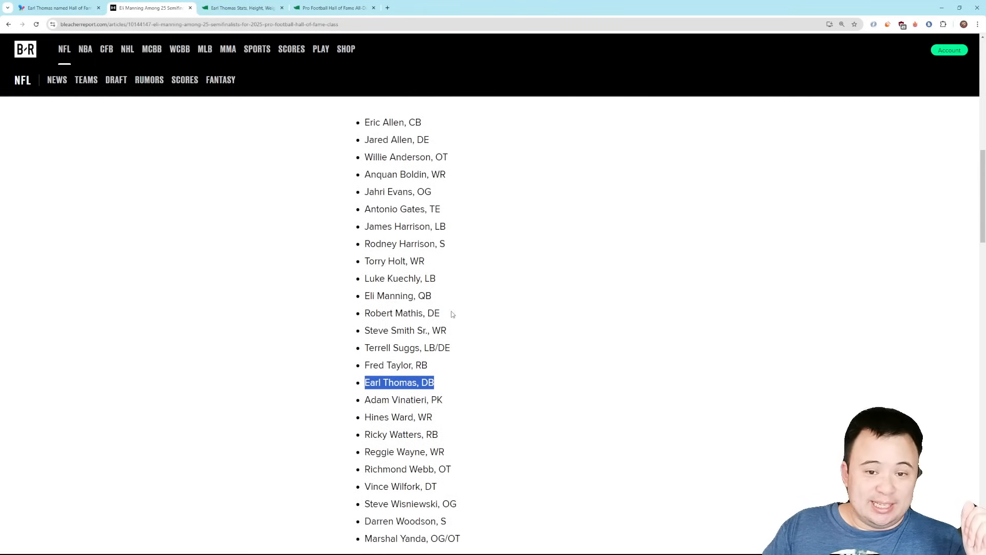
pyautogui.moveTo(501, 166)
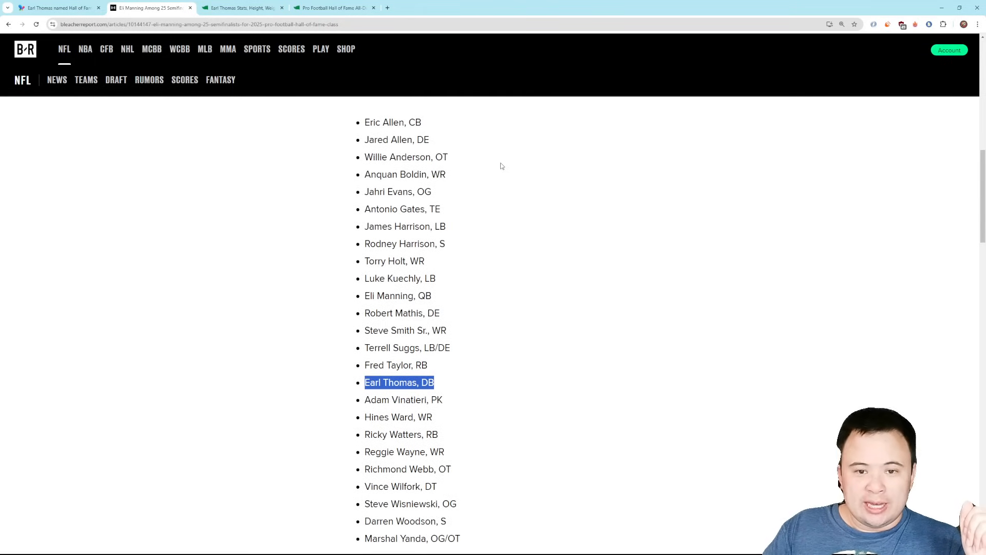
pyautogui.moveTo(505, 172)
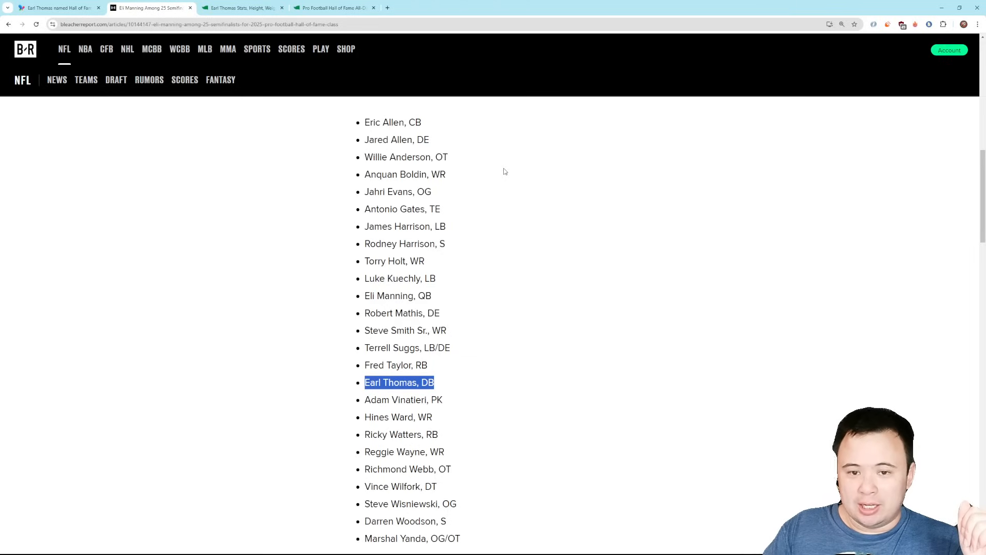
pyautogui.moveTo(509, 179)
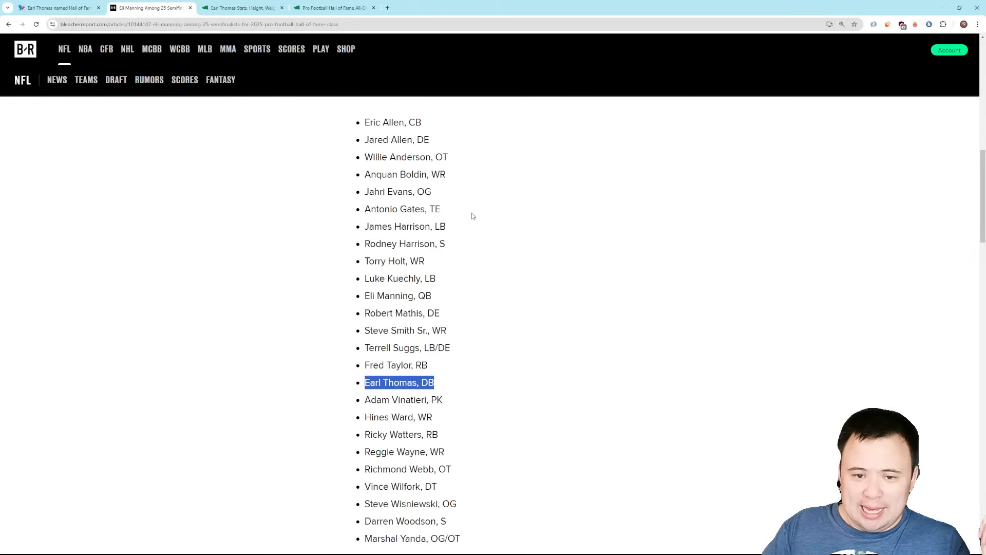
pyautogui.moveTo(476, 222)
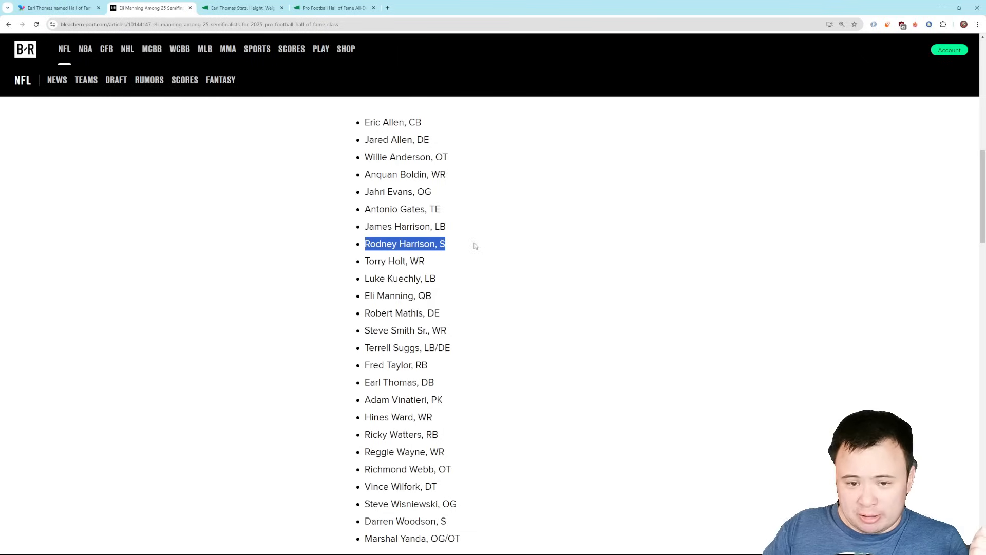
pyautogui.moveTo(474, 252)
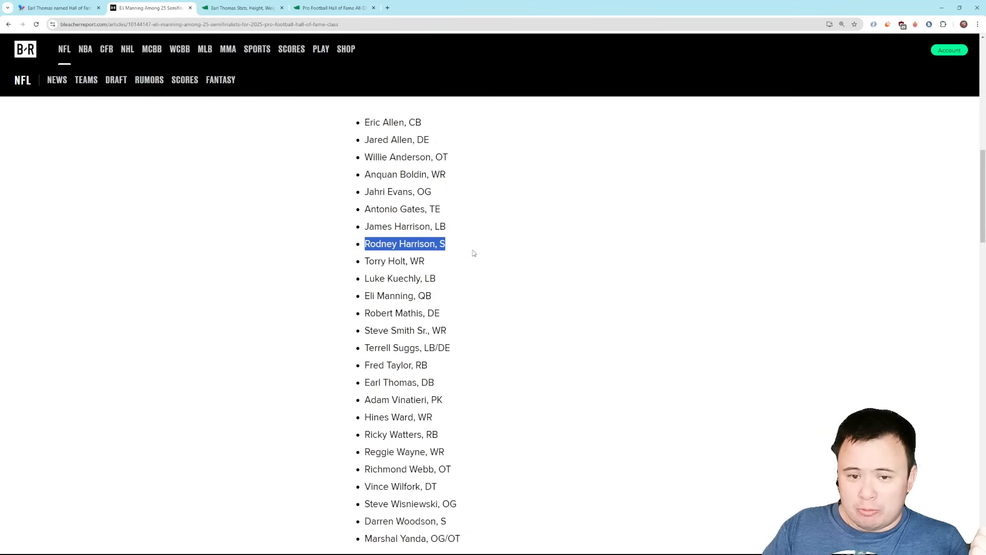
pyautogui.moveTo(463, 265)
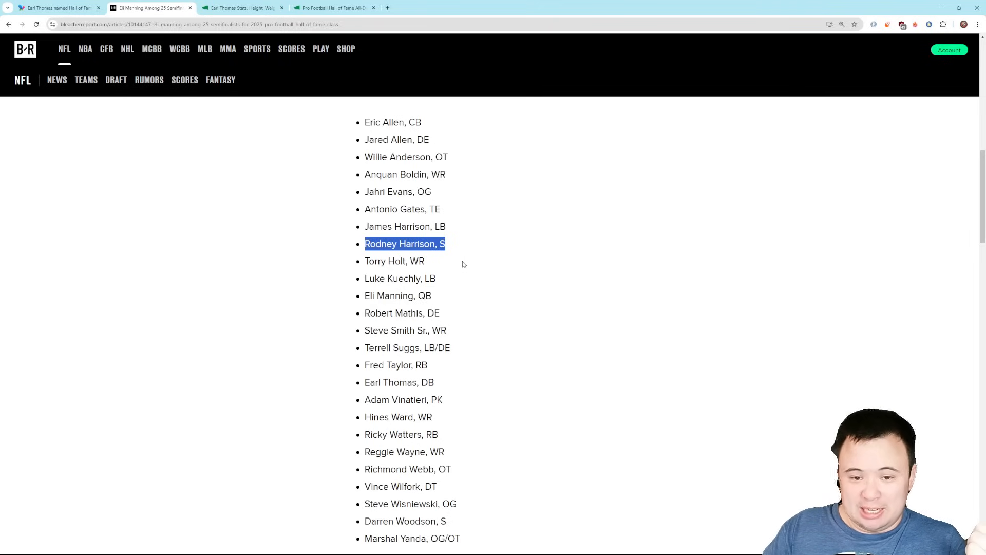
pyautogui.click(466, 267)
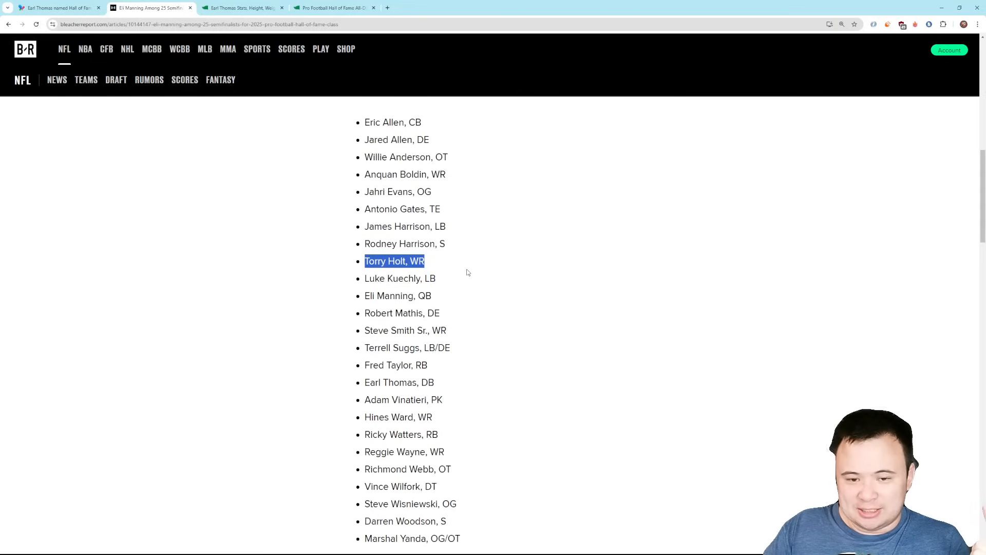
pyautogui.moveTo(474, 262)
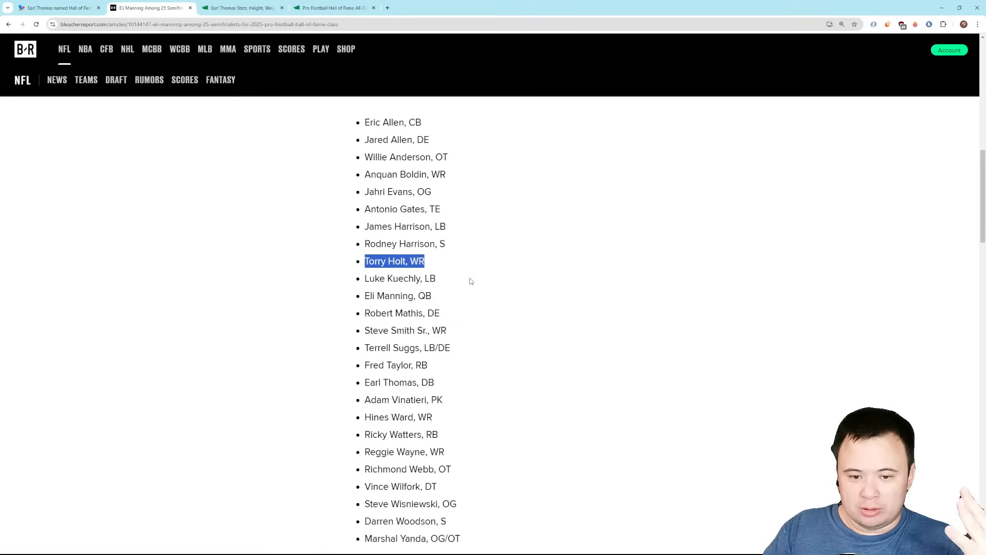
pyautogui.doubleClick(397, 296)
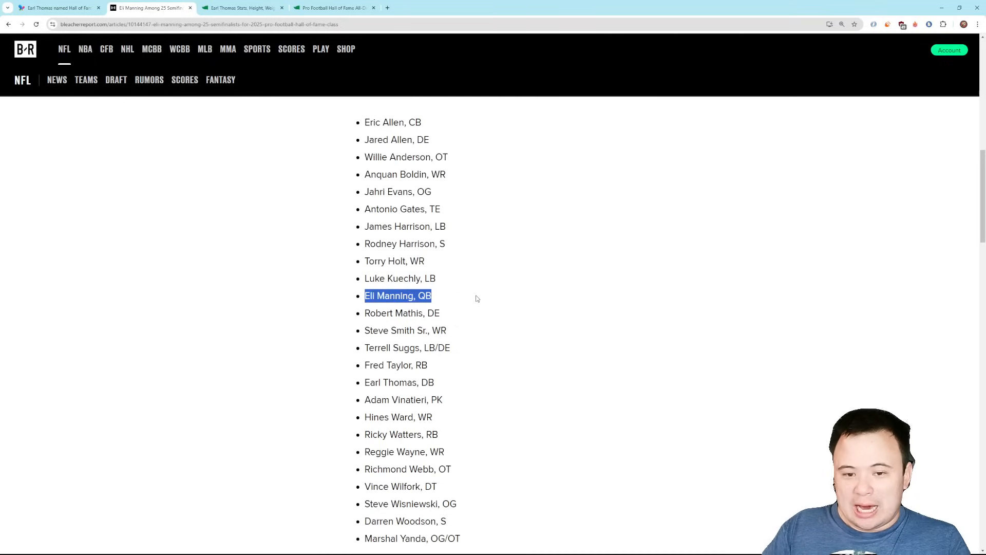
pyautogui.moveTo(489, 296)
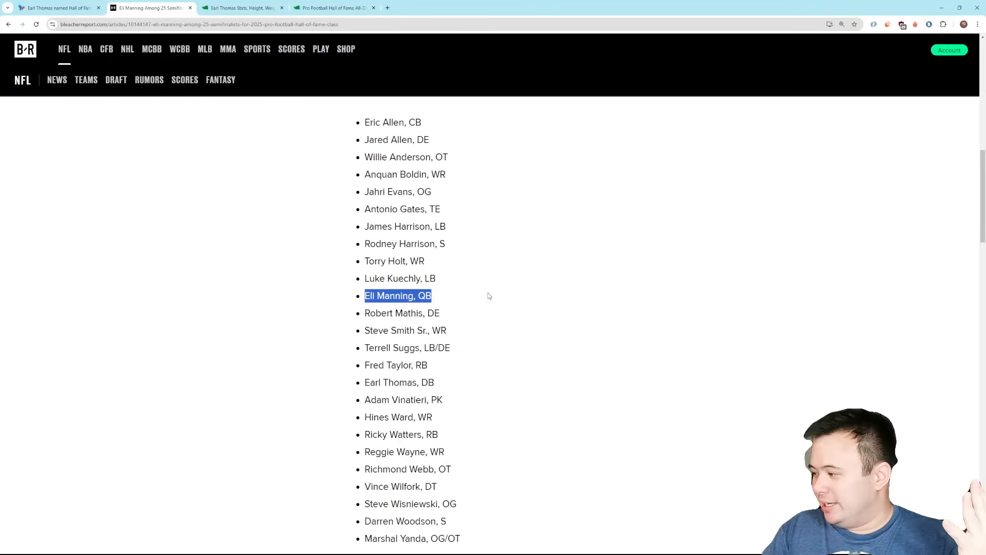
pyautogui.moveTo(493, 338)
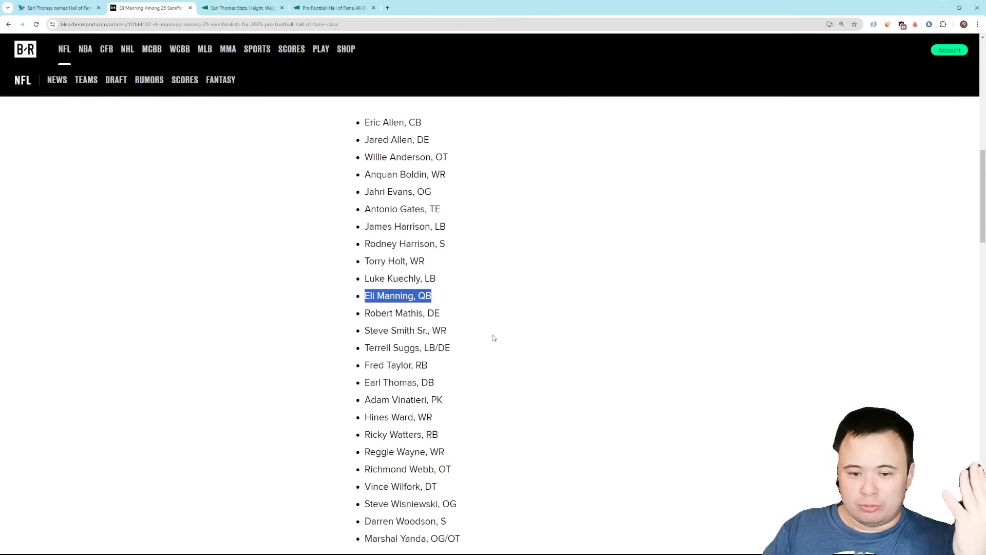
pyautogui.moveTo(504, 340)
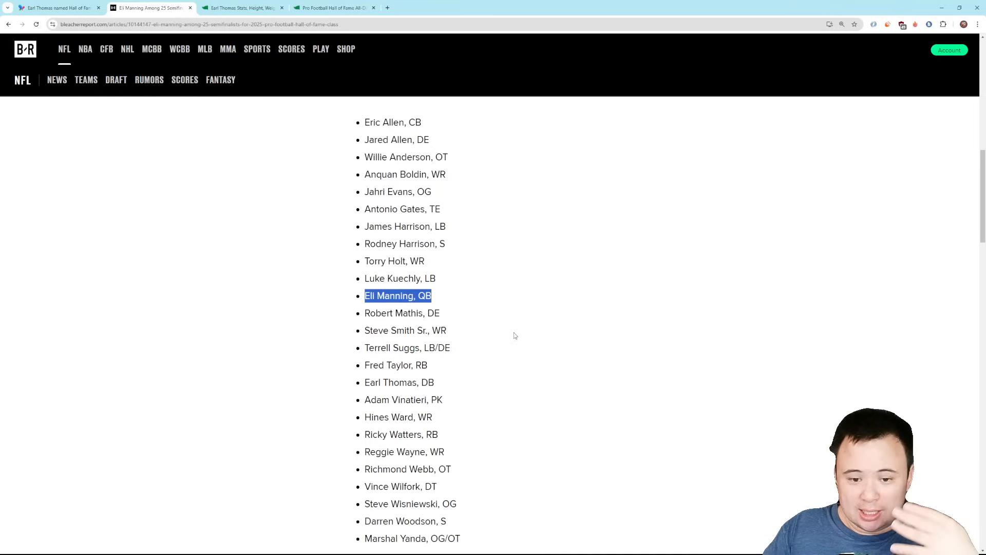
pyautogui.moveTo(534, 335)
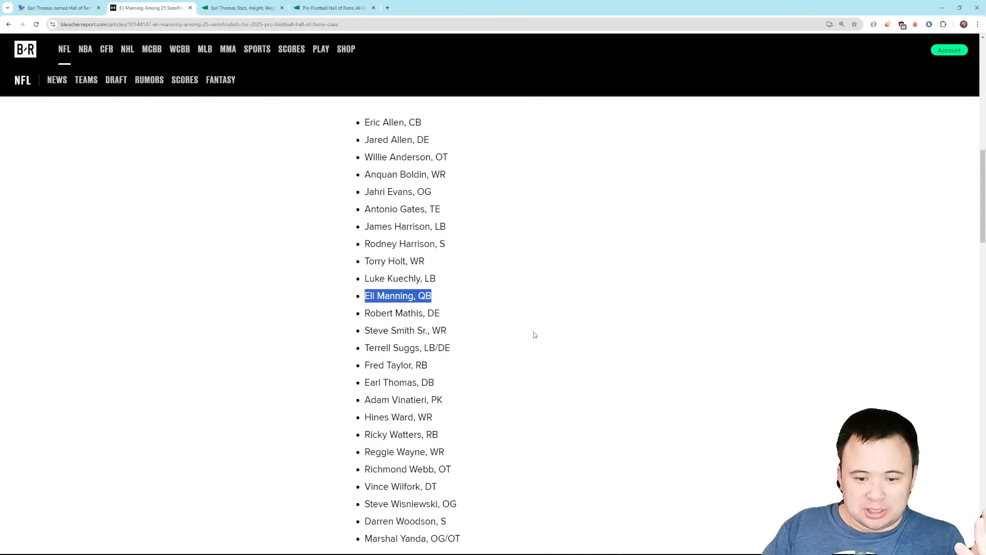
pyautogui.moveTo(543, 337)
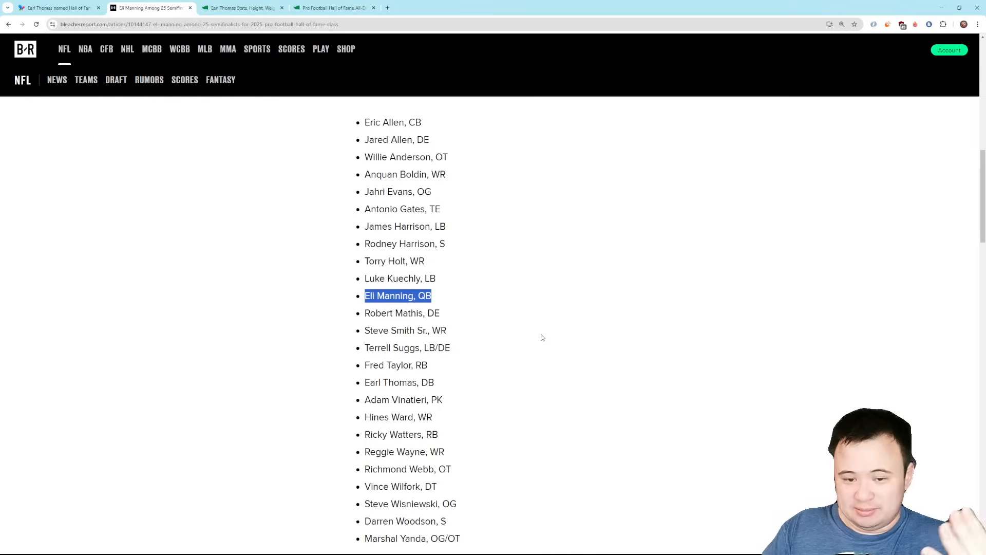
pyautogui.moveTo(554, 334)
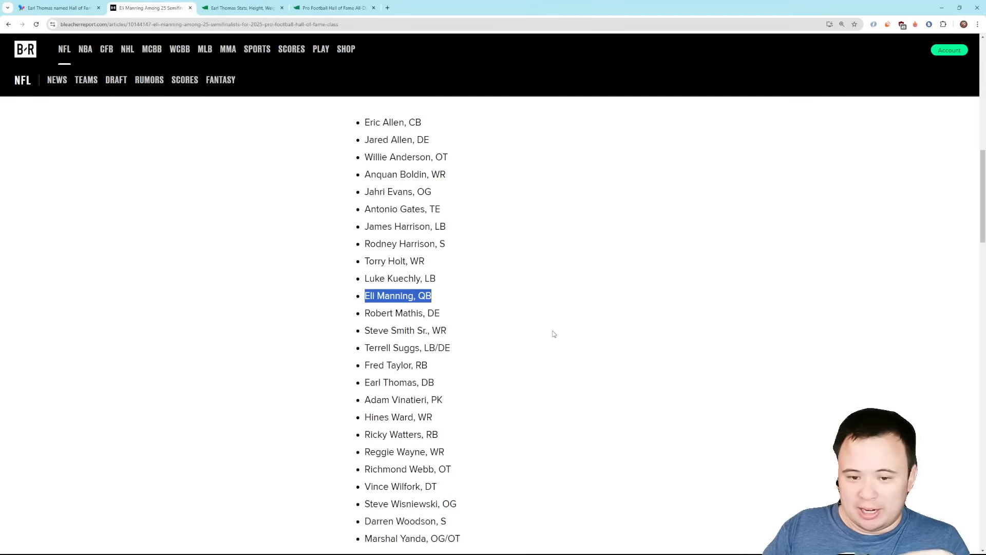
pyautogui.moveTo(552, 333)
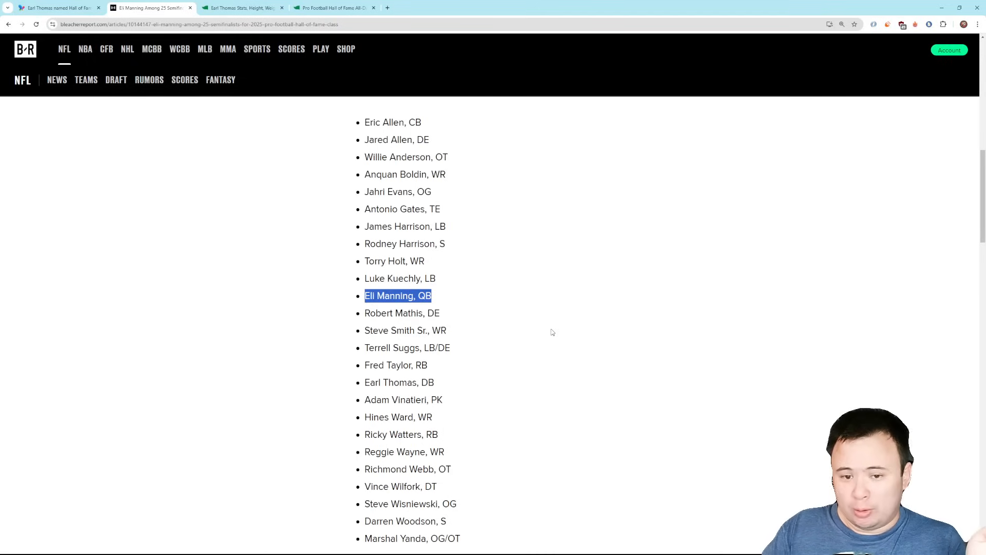
pyautogui.moveTo(556, 329)
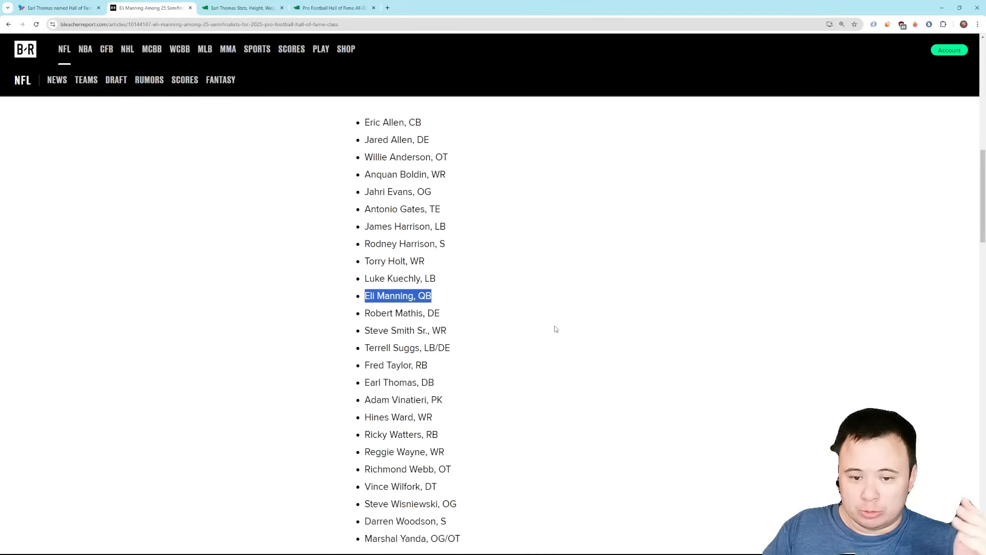
pyautogui.moveTo(485, 394)
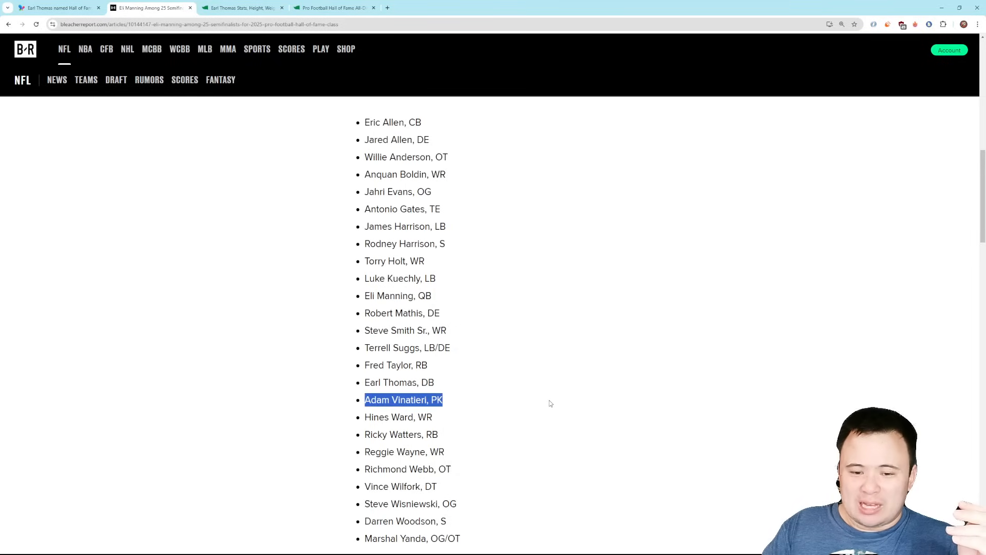
pyautogui.moveTo(551, 398)
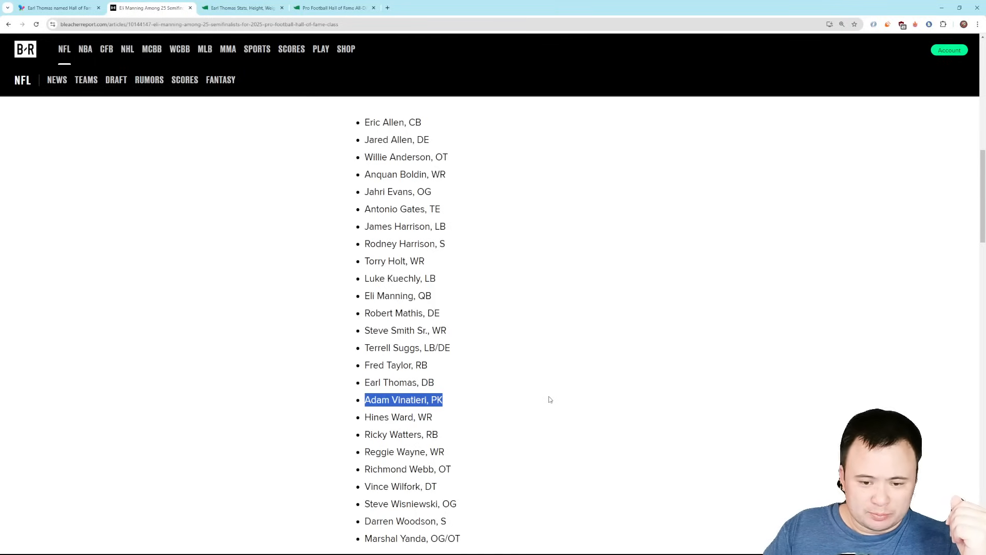
pyautogui.moveTo(534, 362)
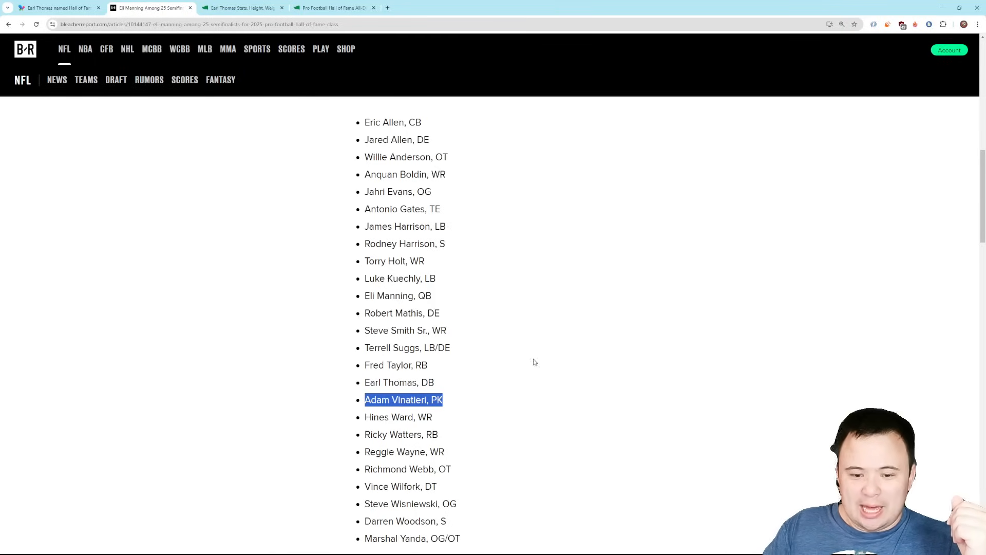
pyautogui.moveTo(505, 259)
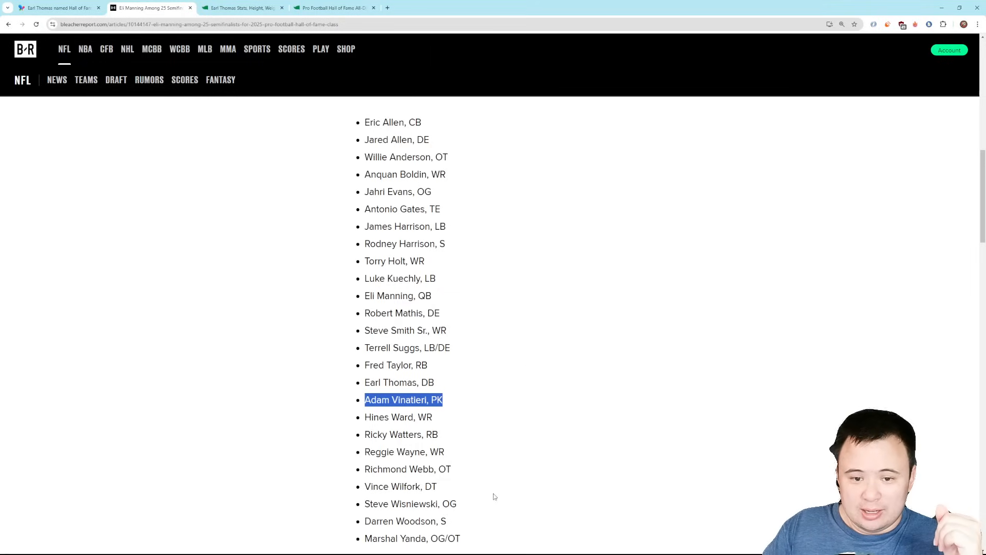
pyautogui.moveTo(481, 383)
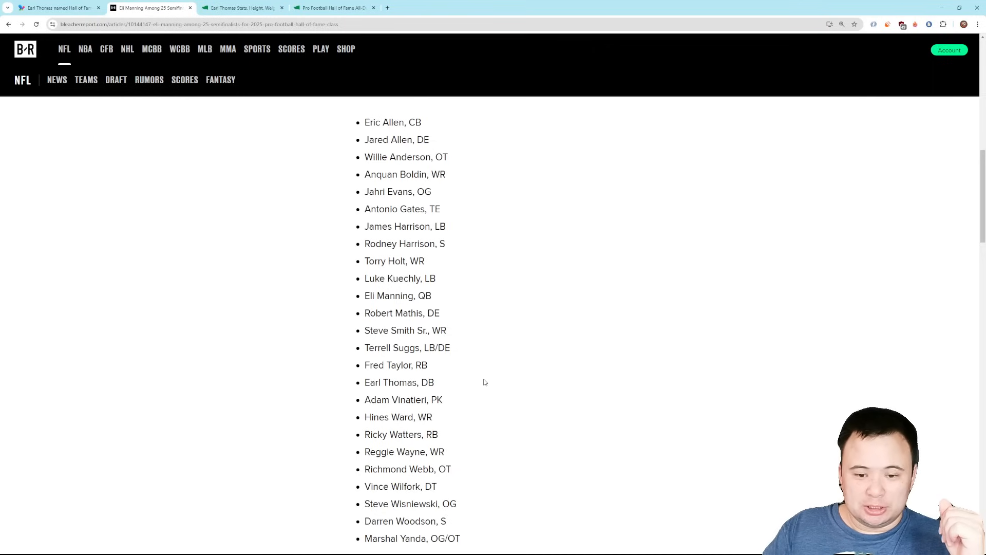
# Step: Highlight the Earl Thomas, DB entry in the semifinalist list
pyautogui.doubleClick(399, 382)
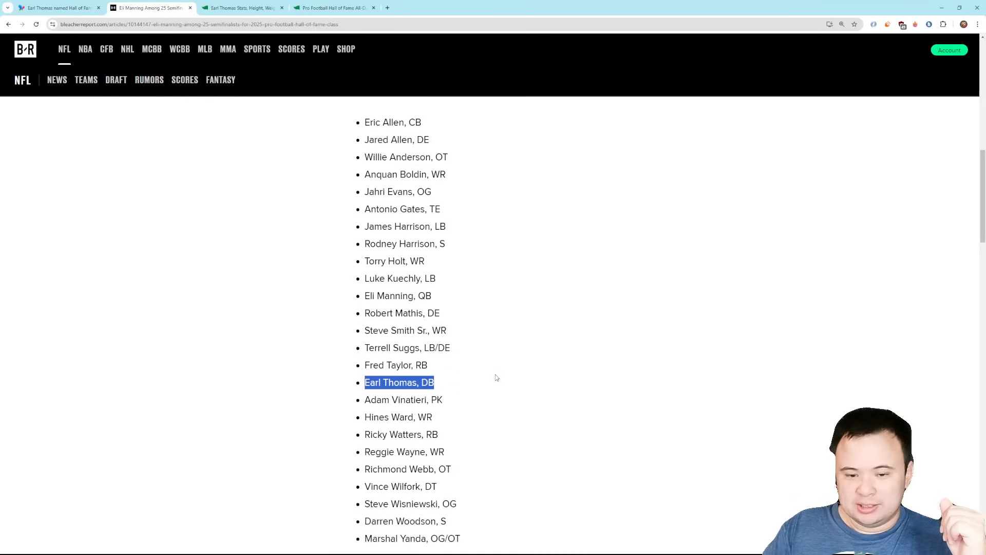
pyautogui.moveTo(518, 376)
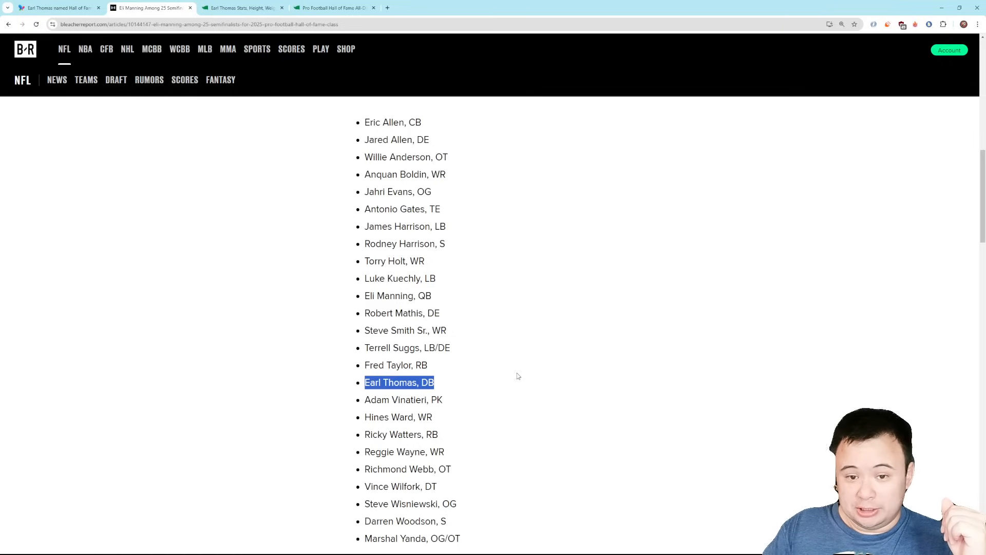
pyautogui.moveTo(520, 378)
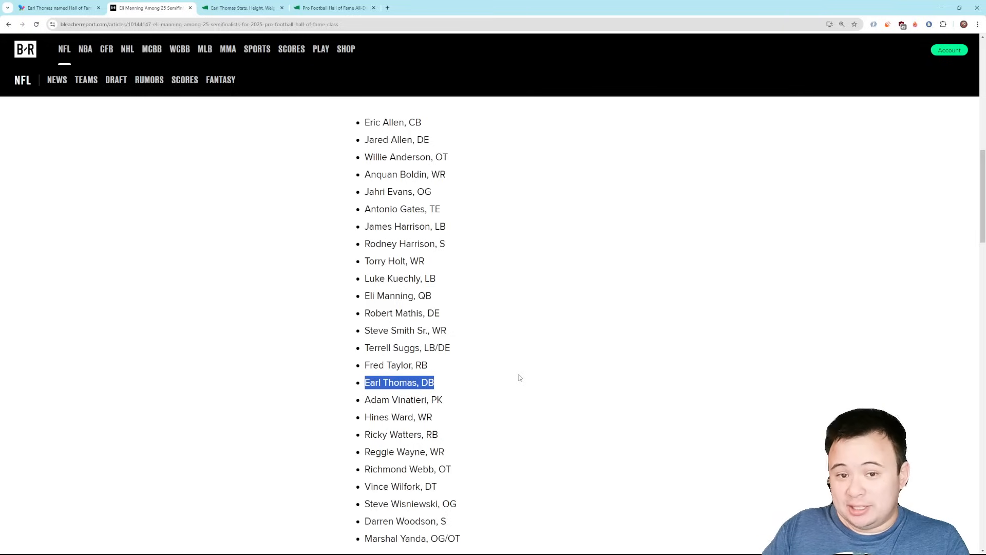
pyautogui.moveTo(527, 374)
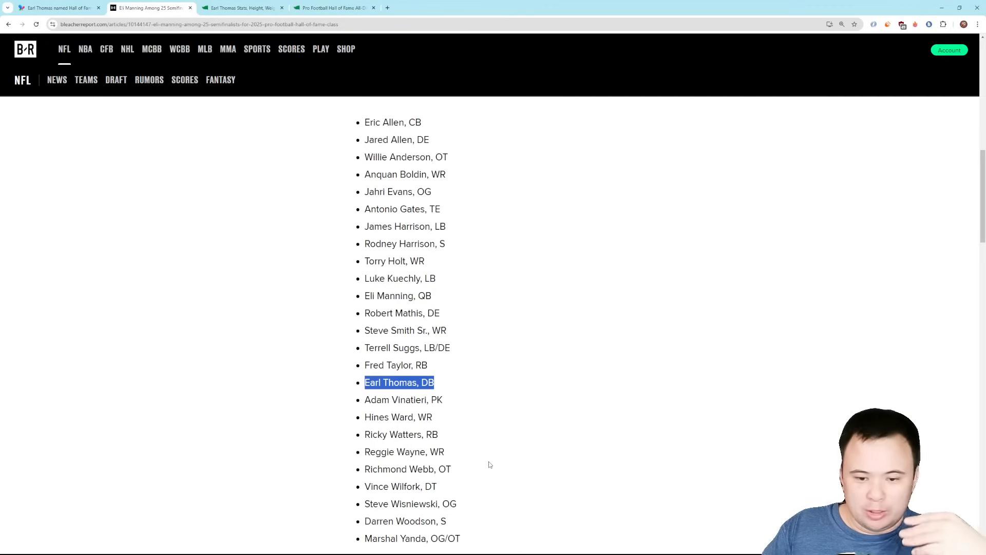
pyautogui.moveTo(470, 317)
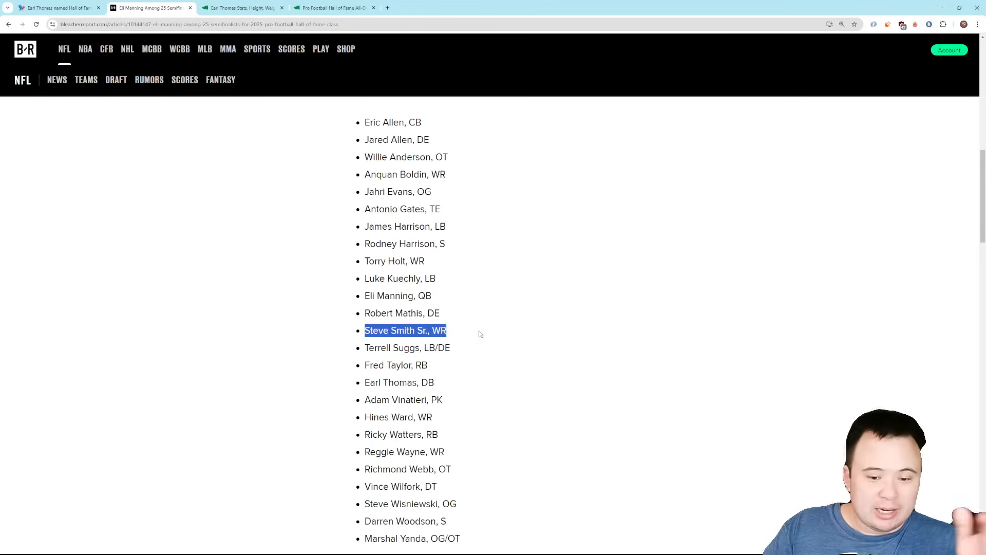
pyautogui.moveTo(511, 339)
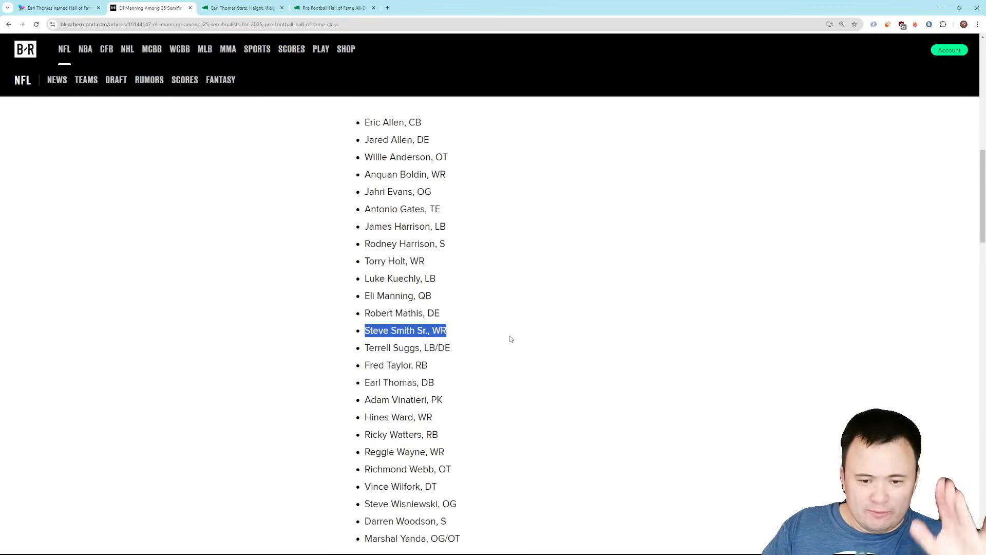
pyautogui.moveTo(524, 336)
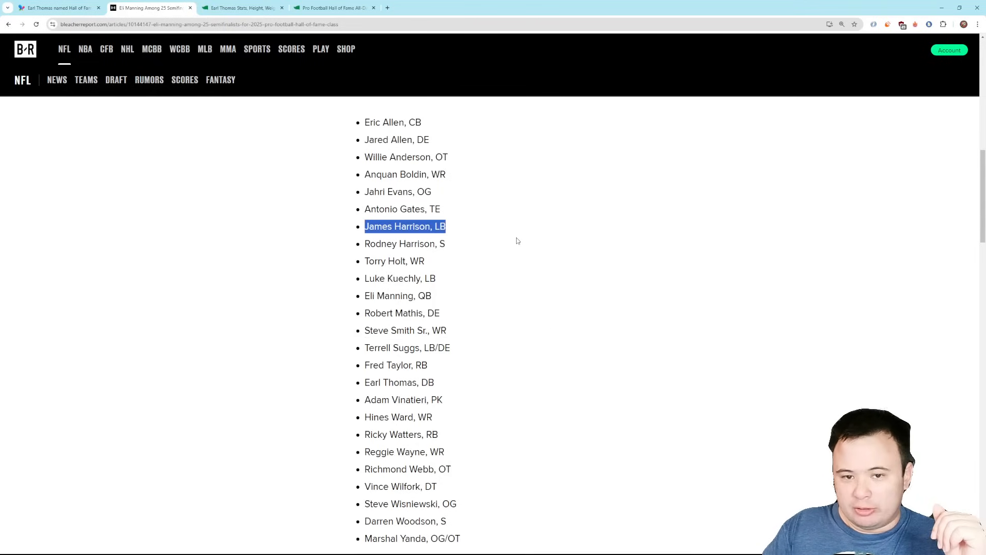
pyautogui.moveTo(528, 245)
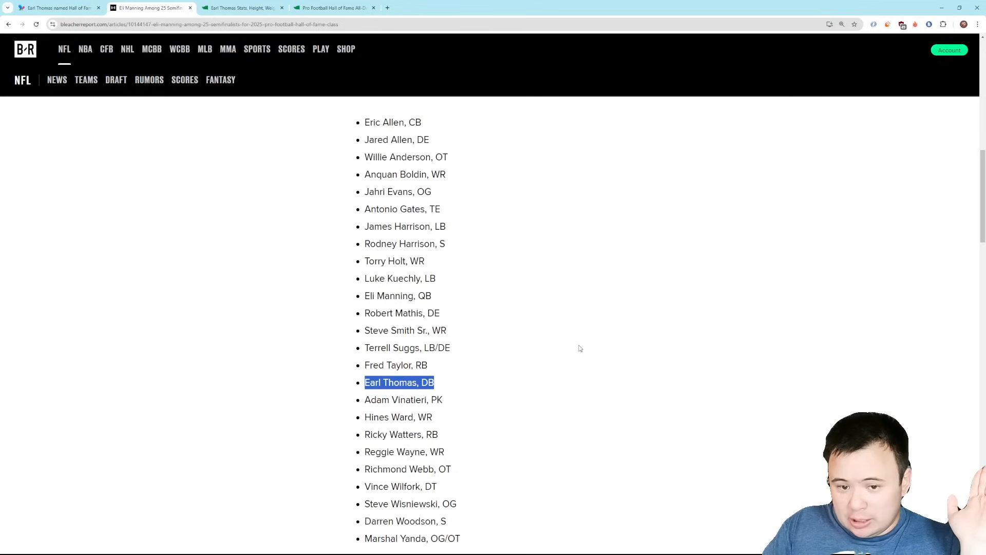
pyautogui.moveTo(525, 190)
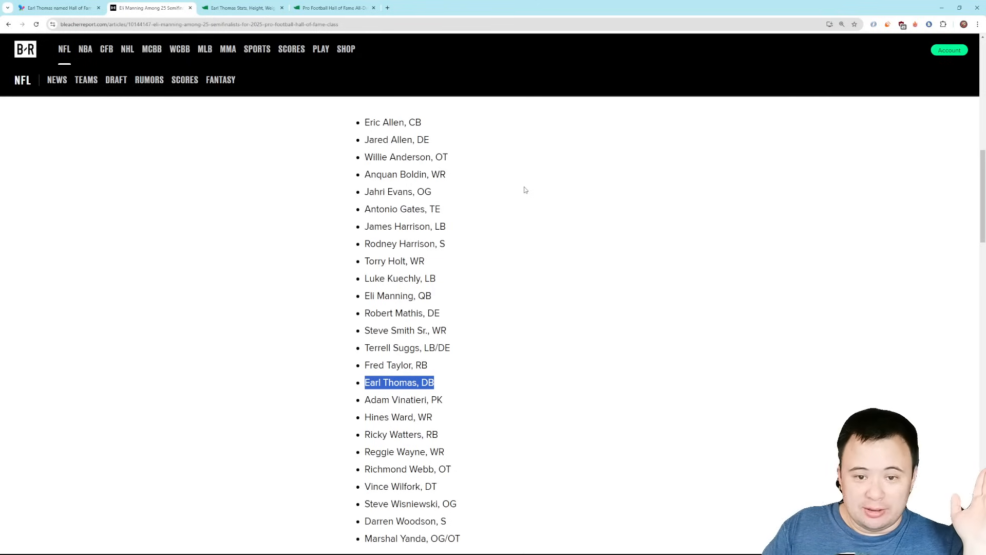
pyautogui.scroll(-3)
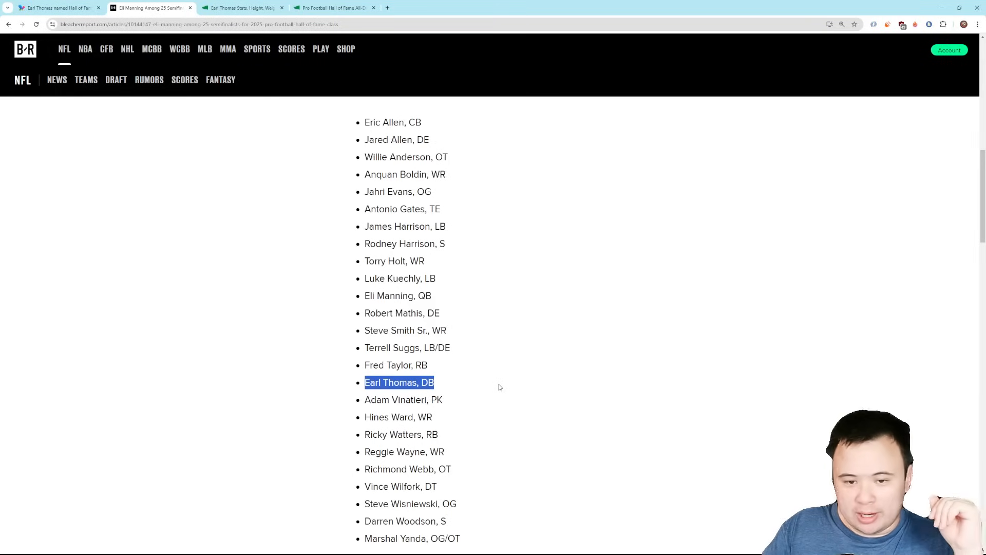
pyautogui.moveTo(578, 240)
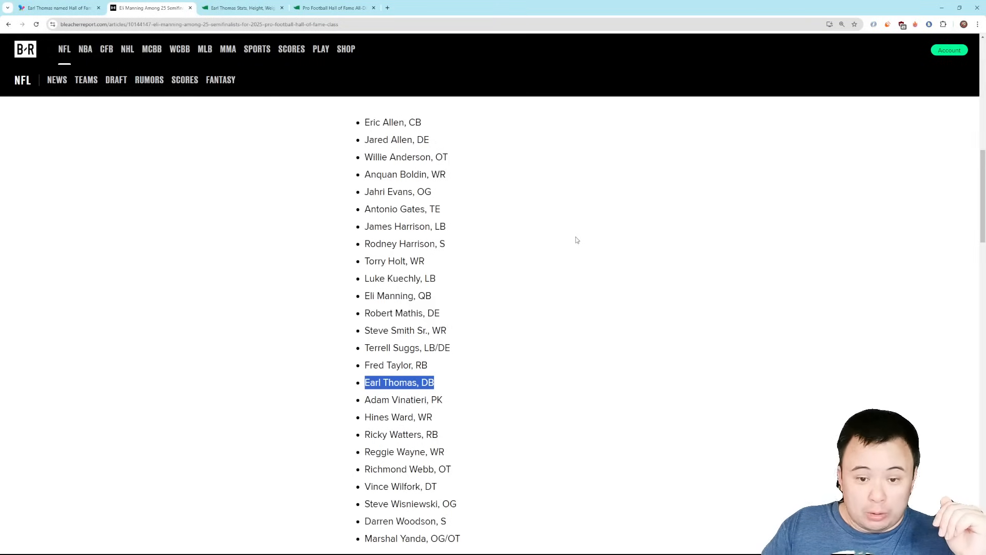
pyautogui.moveTo(582, 254)
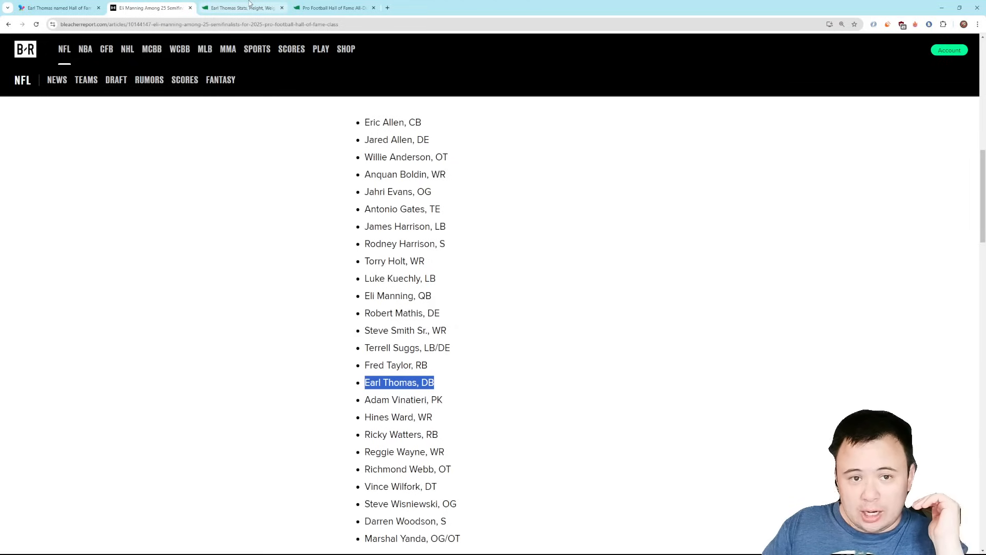
# Step: Switch to Earl Thomas's Pro Football Reference page showing his bio and career summary
pyautogui.click(242, 8)
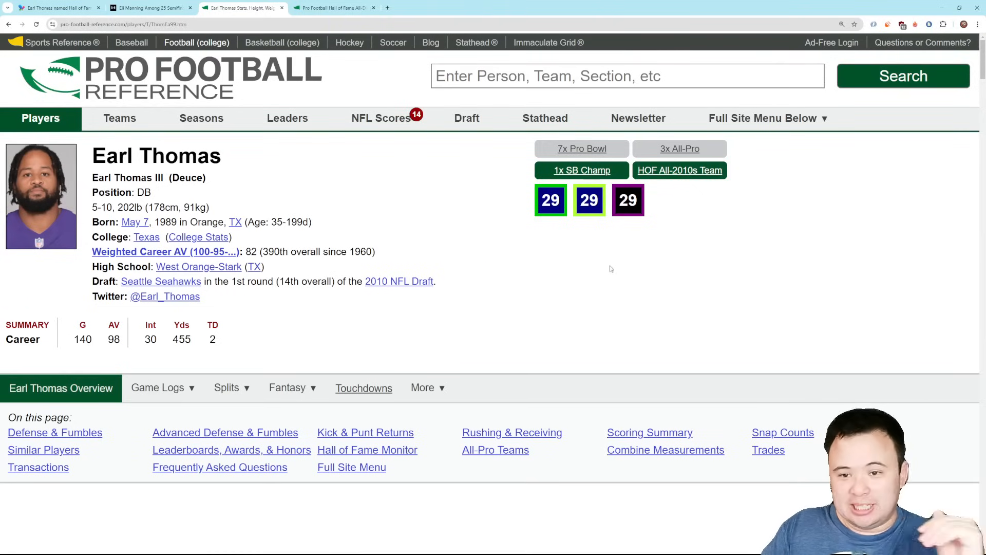
pyautogui.moveTo(610, 283)
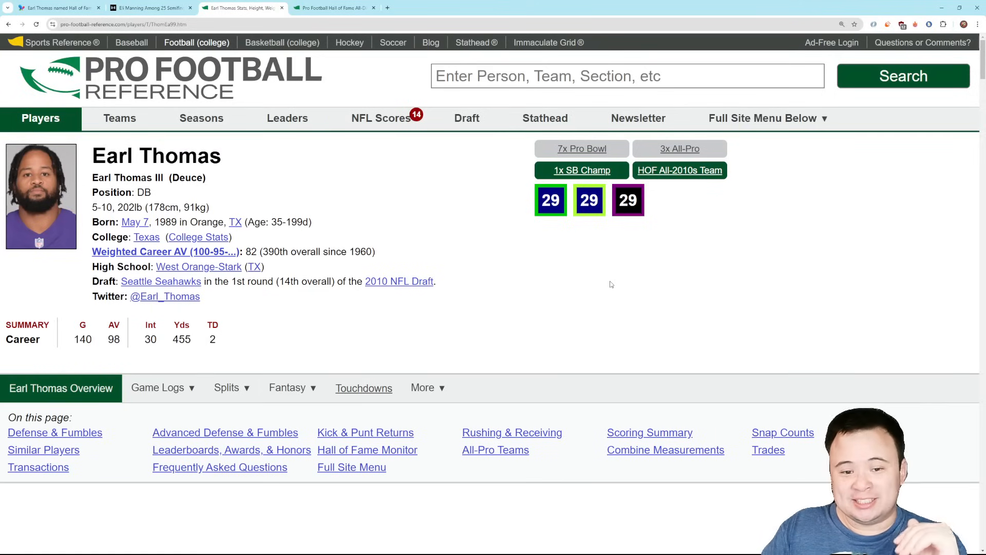
pyautogui.moveTo(612, 281)
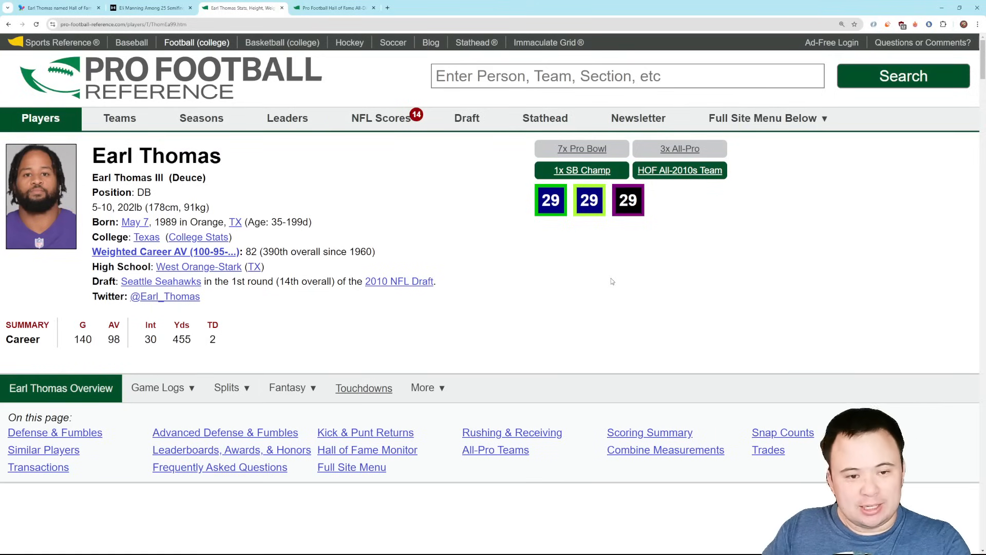
pyautogui.moveTo(617, 273)
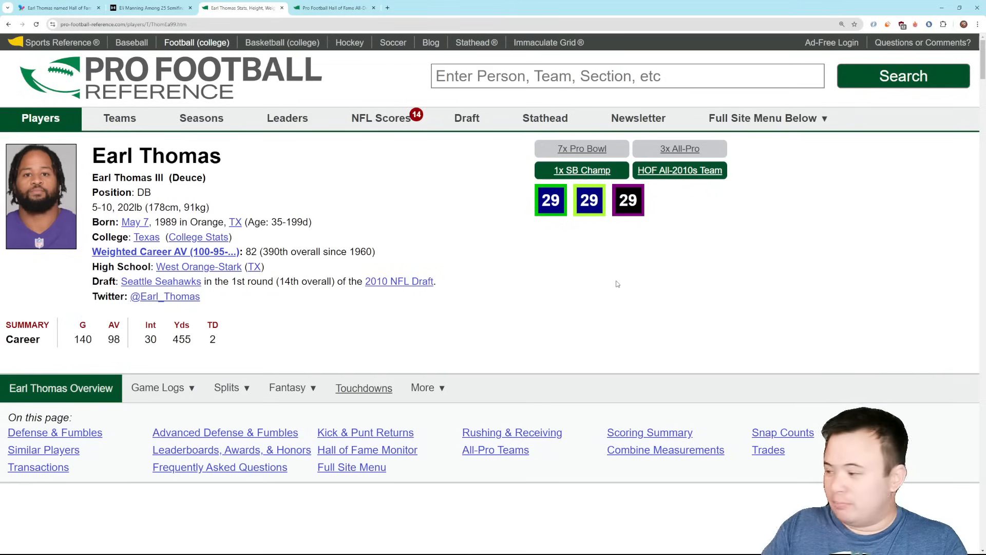
pyautogui.moveTo(641, 276)
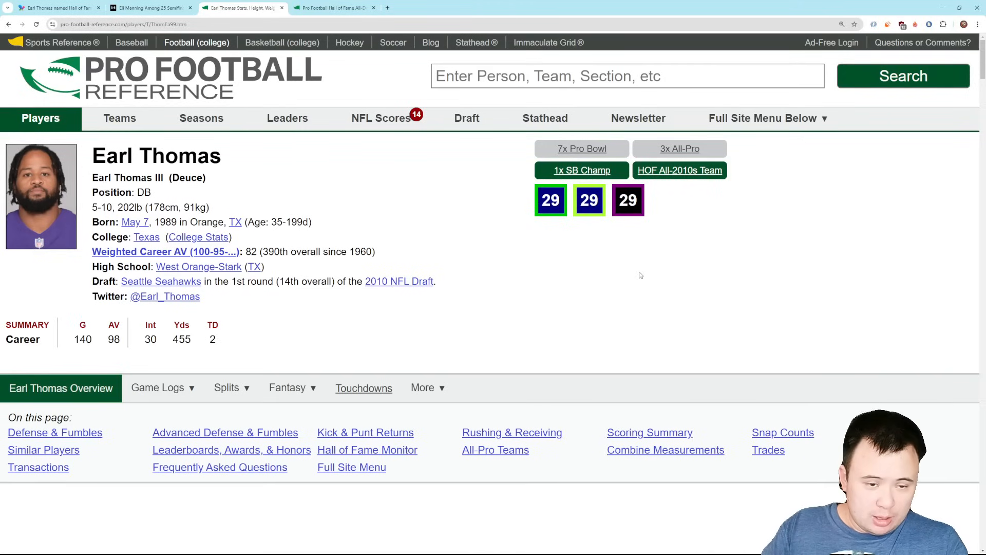
pyautogui.scroll(-3)
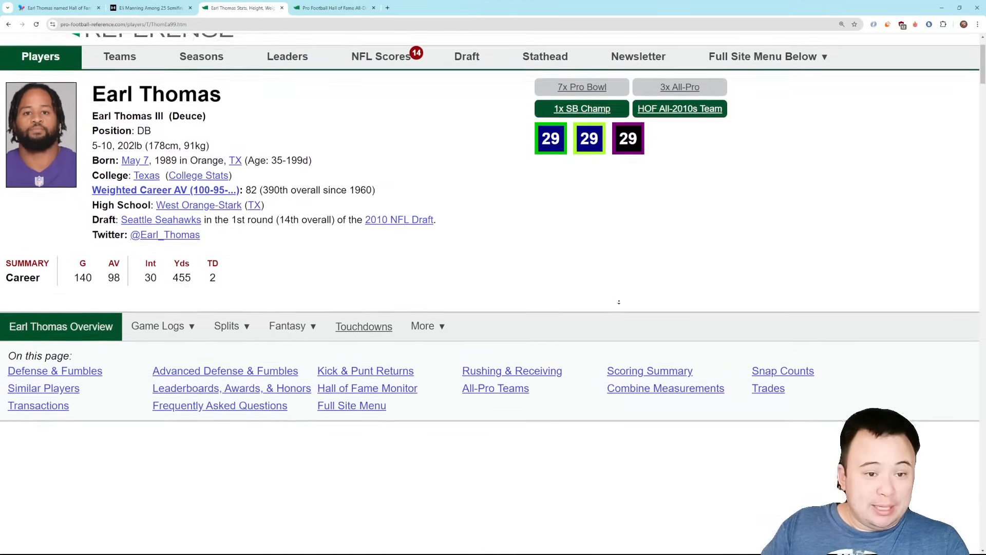
# Step: Review Earl Thomas's Defense & Fumbles table, then switch to the 2010s All-Decade Teams page
pyautogui.scroll(-3)
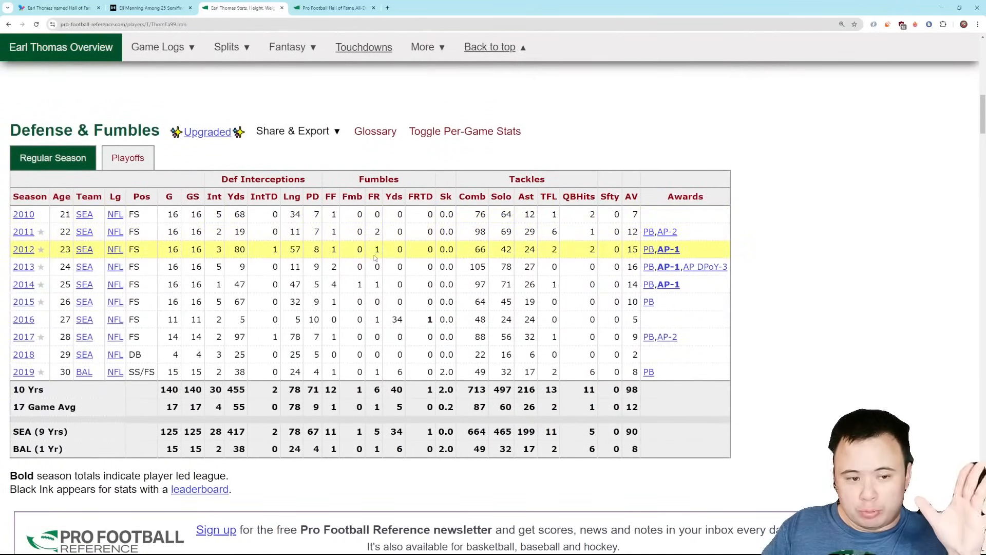
pyautogui.moveTo(151, 288)
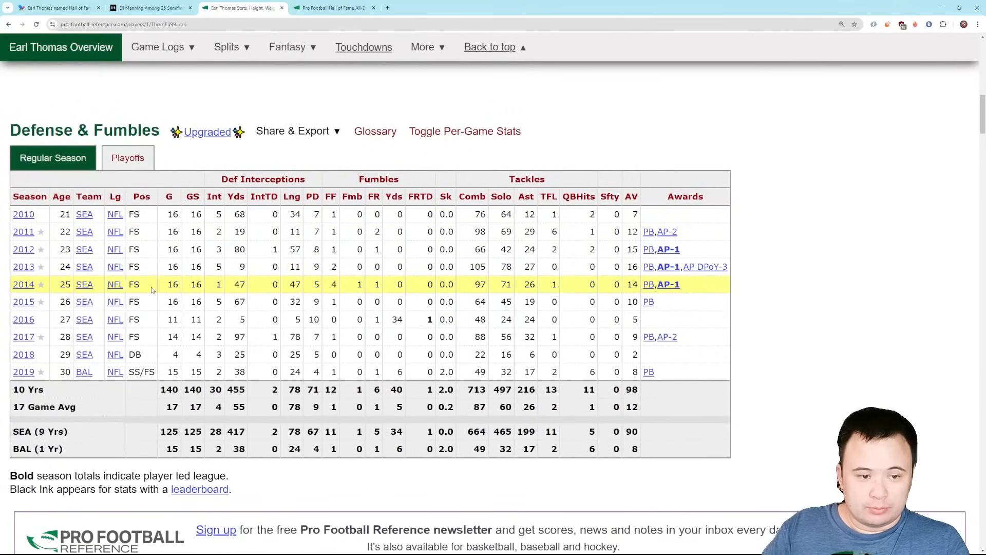
pyautogui.moveTo(559, 302)
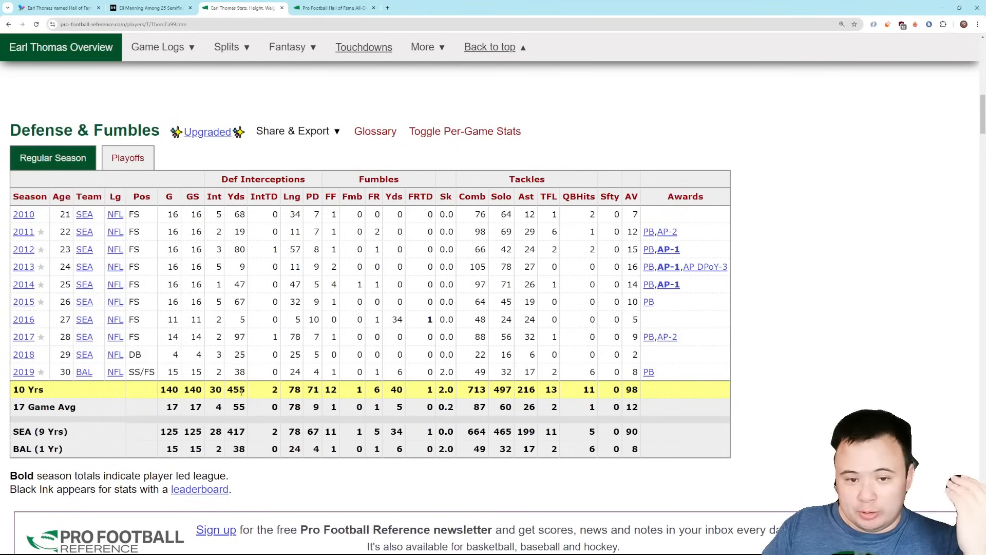
pyautogui.moveTo(289, 361)
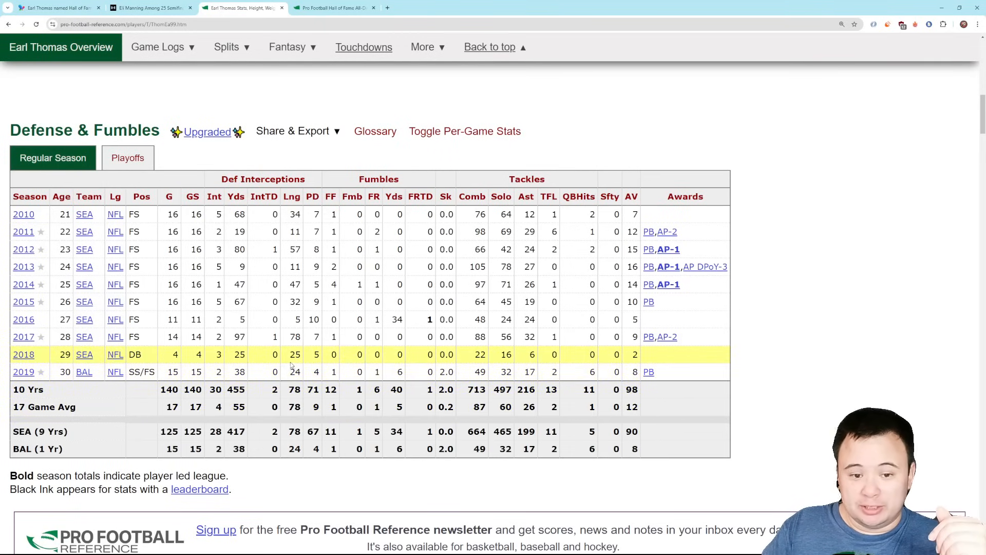
pyautogui.moveTo(355, 364)
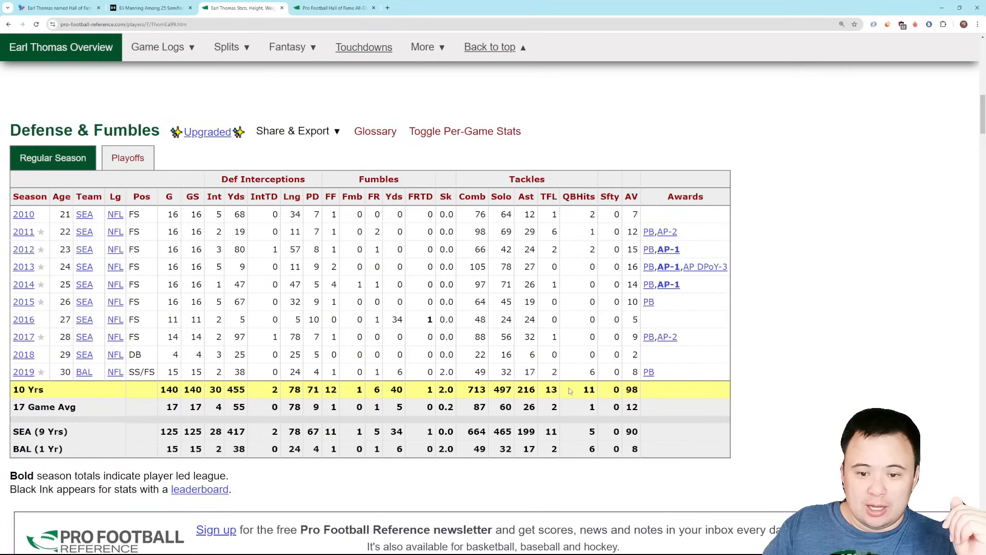
pyautogui.moveTo(165, 312)
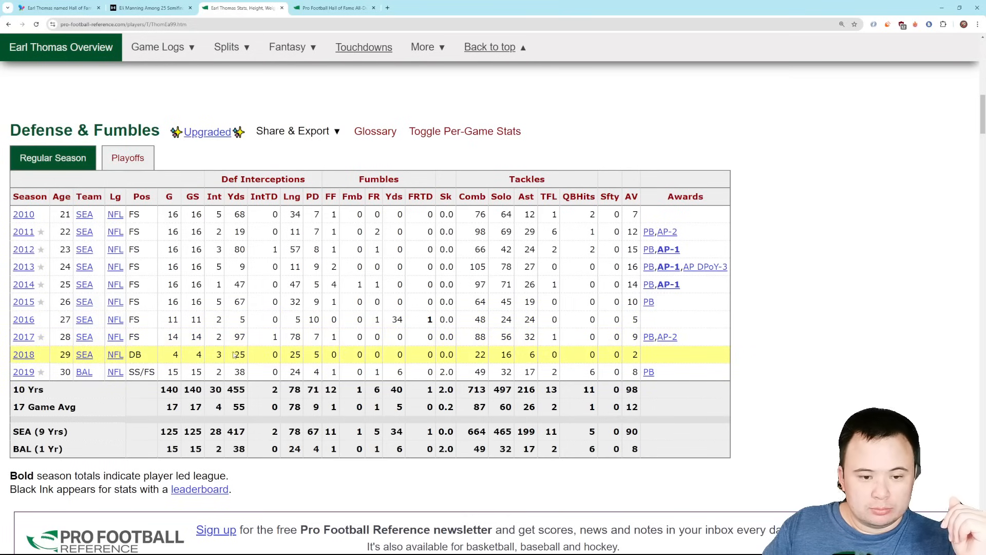
pyautogui.moveTo(550, 248)
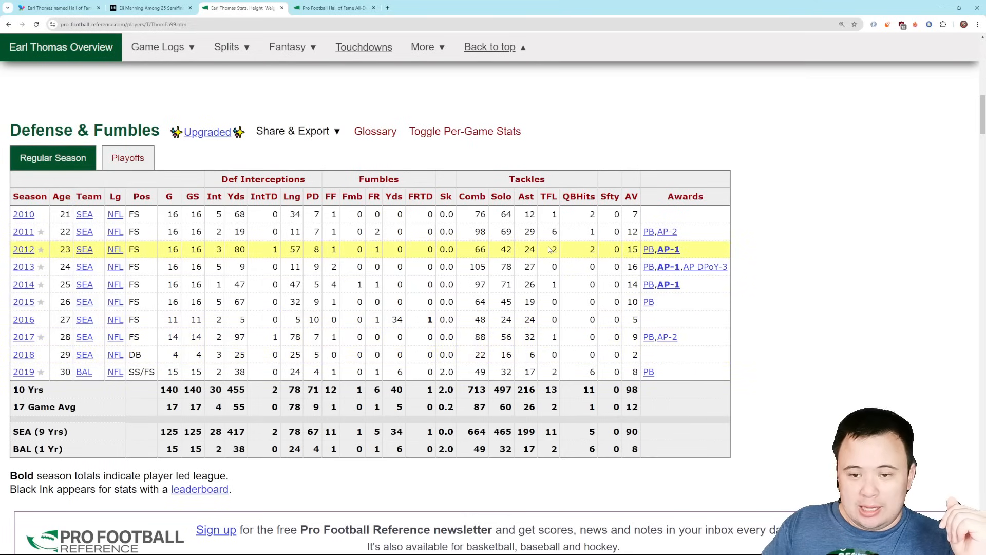
pyautogui.moveTo(610, 334)
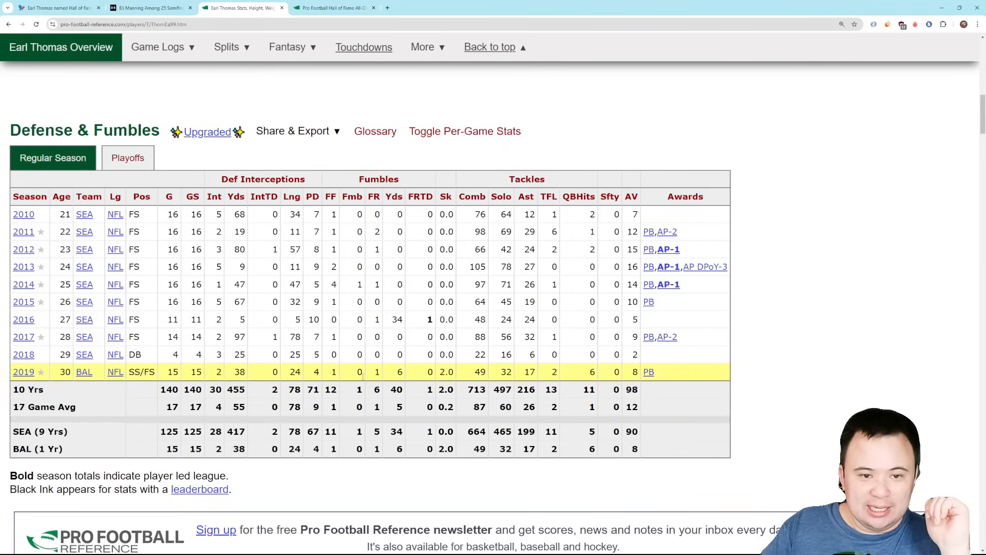
pyautogui.moveTo(366, 380)
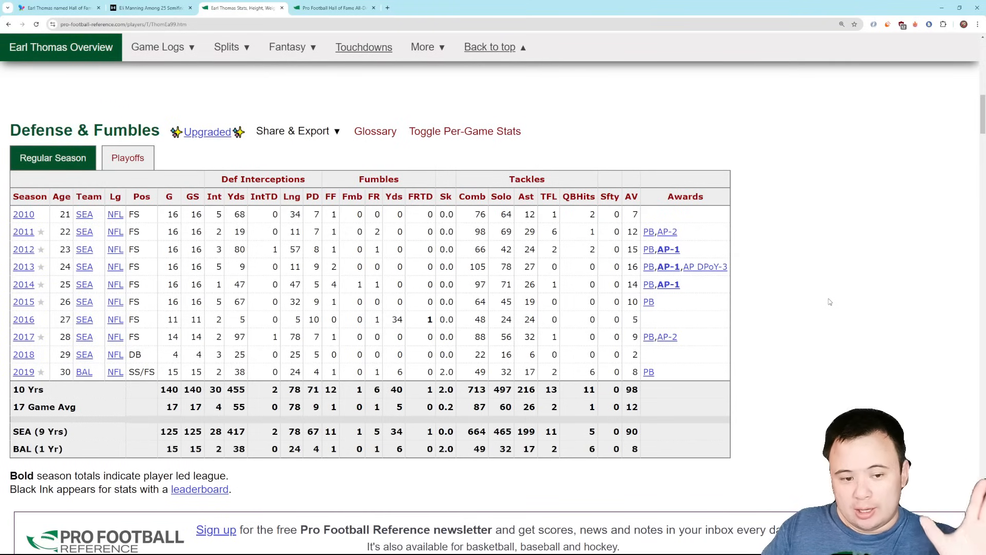
pyautogui.moveTo(825, 308)
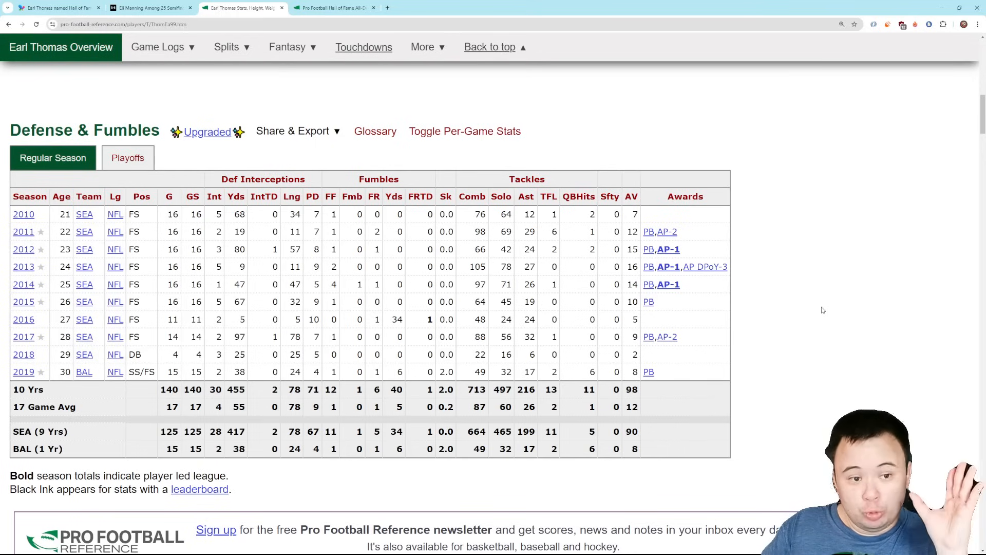
pyautogui.moveTo(827, 301)
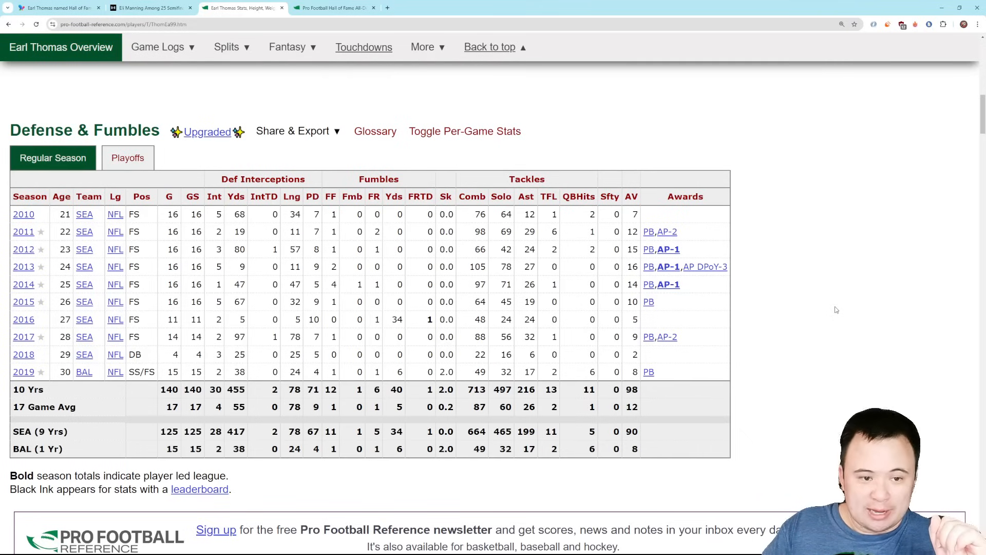
pyautogui.moveTo(828, 313)
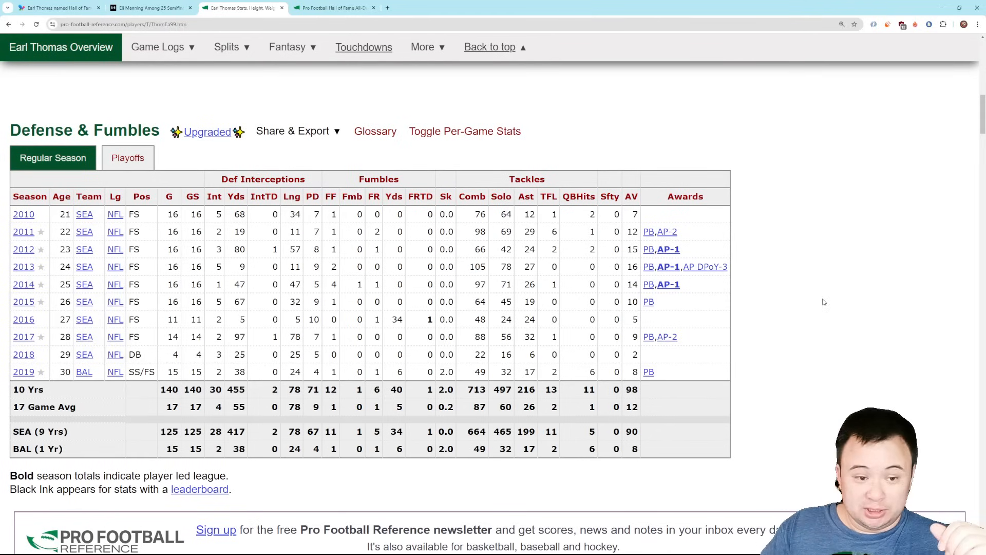
pyautogui.moveTo(830, 307)
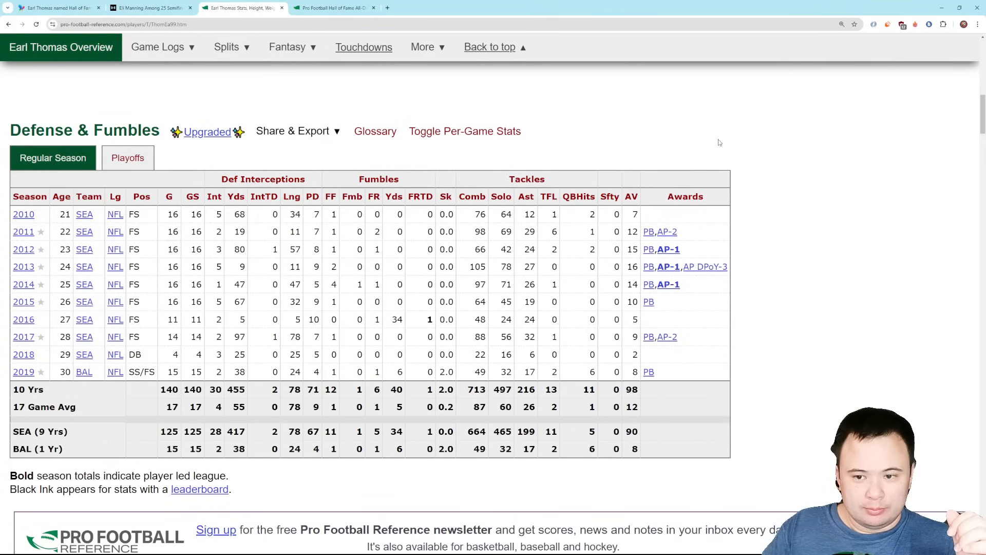
pyautogui.click(334, 8)
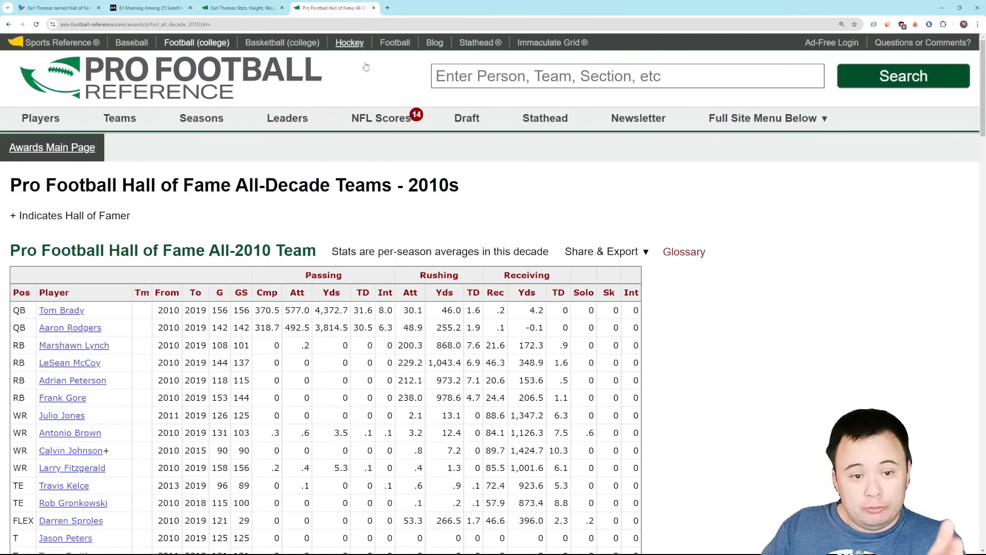
pyautogui.scroll(-3)
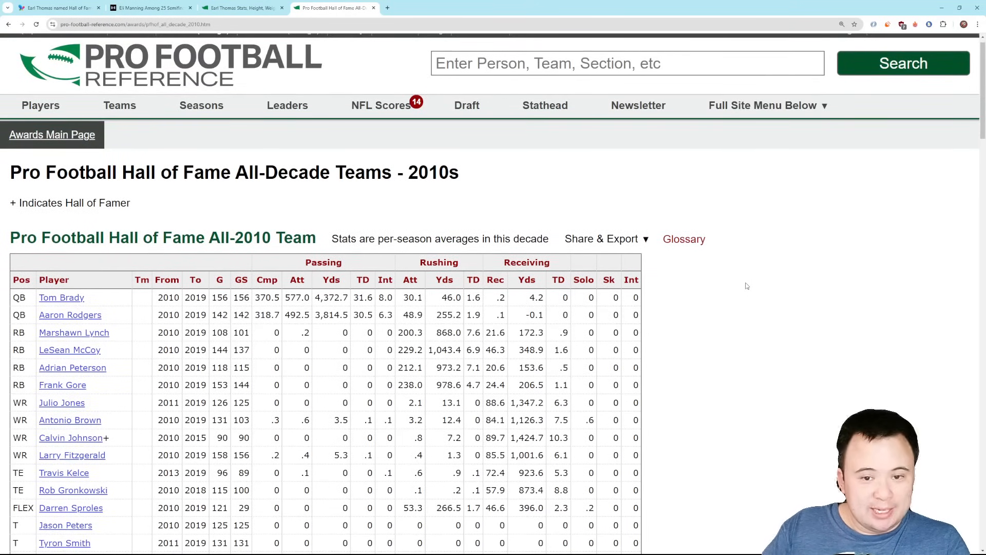
pyautogui.scroll(-3)
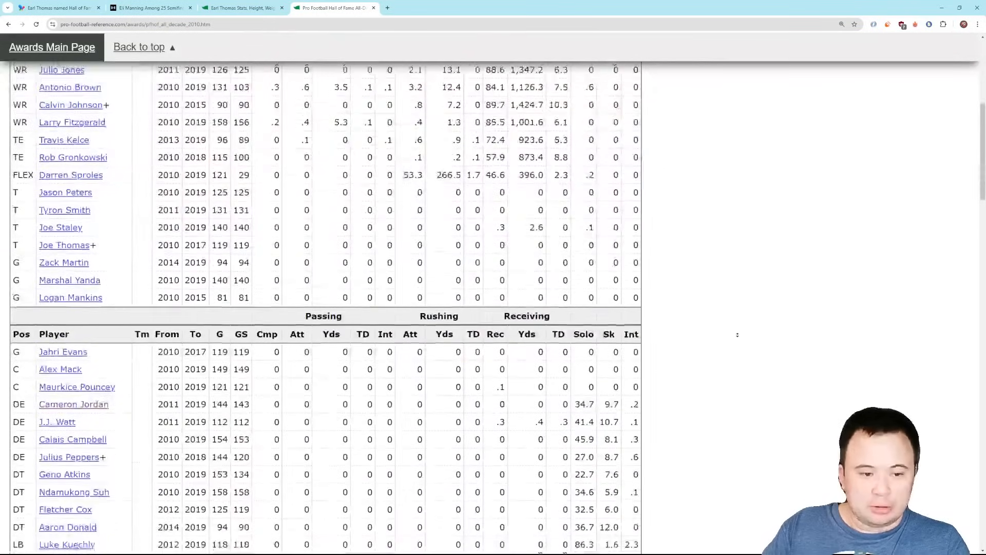
pyautogui.scroll(-3)
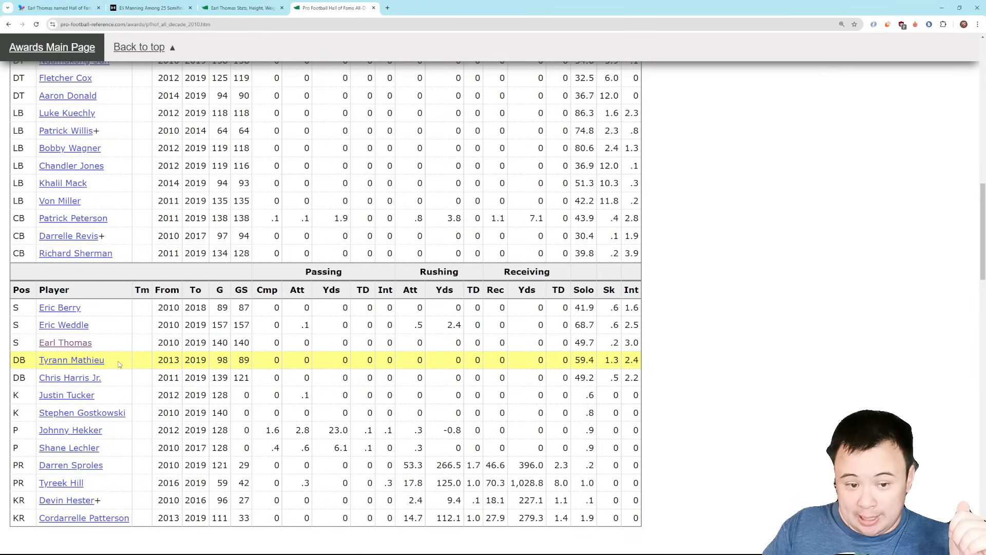
pyautogui.moveTo(117, 330)
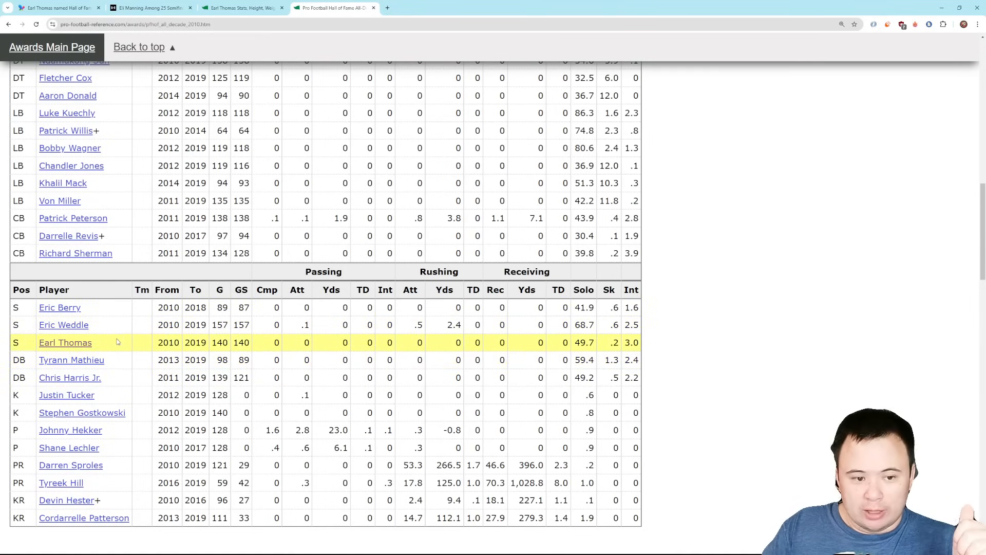
pyautogui.moveTo(72, 361)
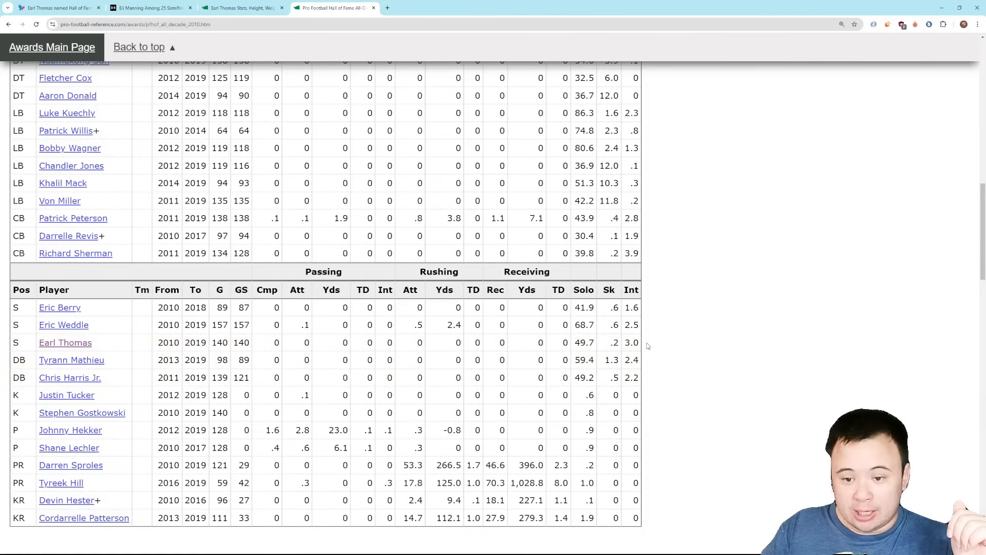
pyautogui.moveTo(691, 351)
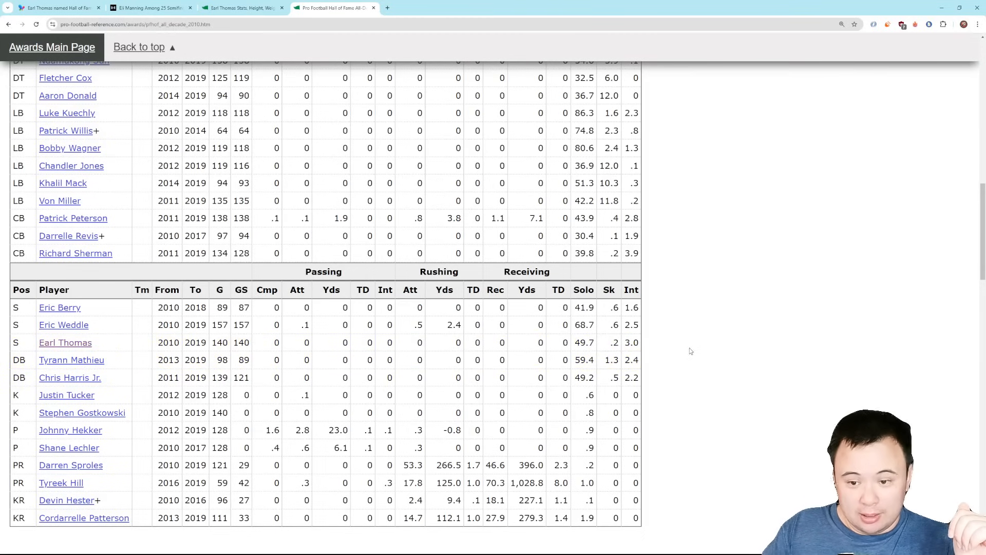
pyautogui.moveTo(740, 436)
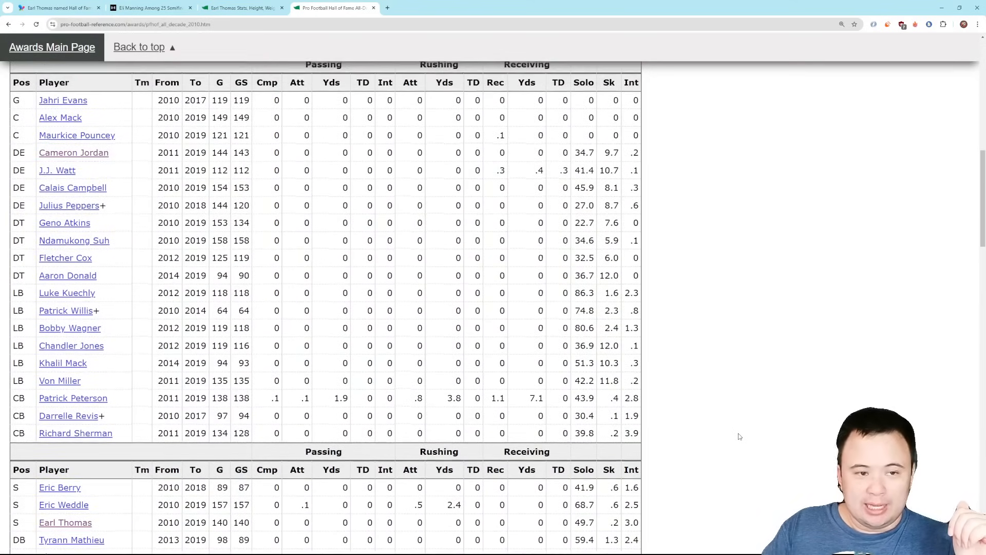
pyautogui.scroll(-3)
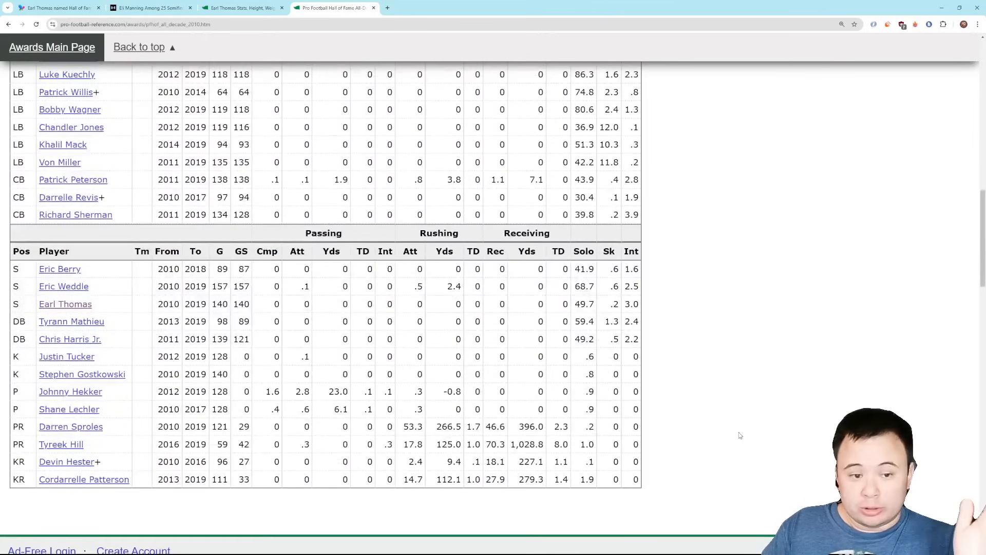
pyautogui.moveTo(787, 361)
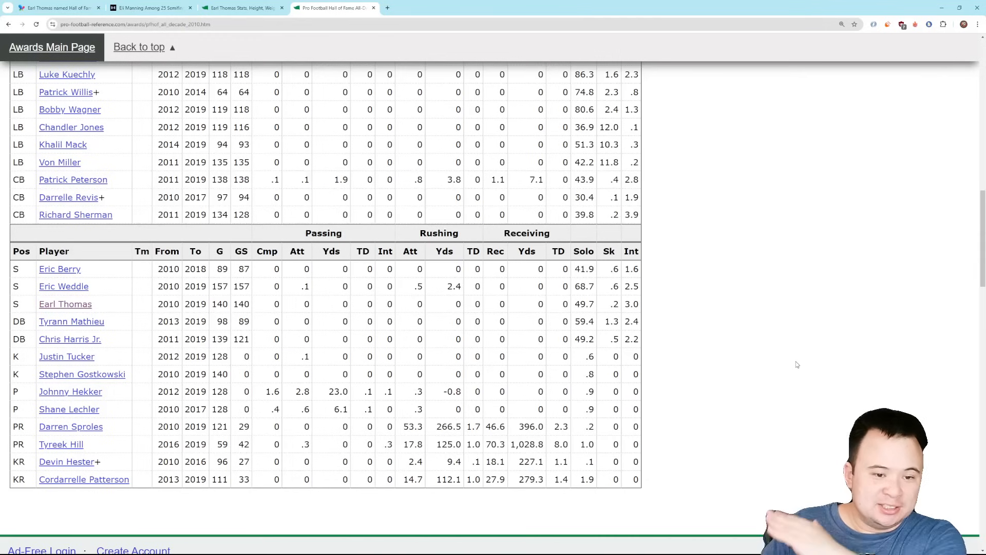
pyautogui.moveTo(828, 371)
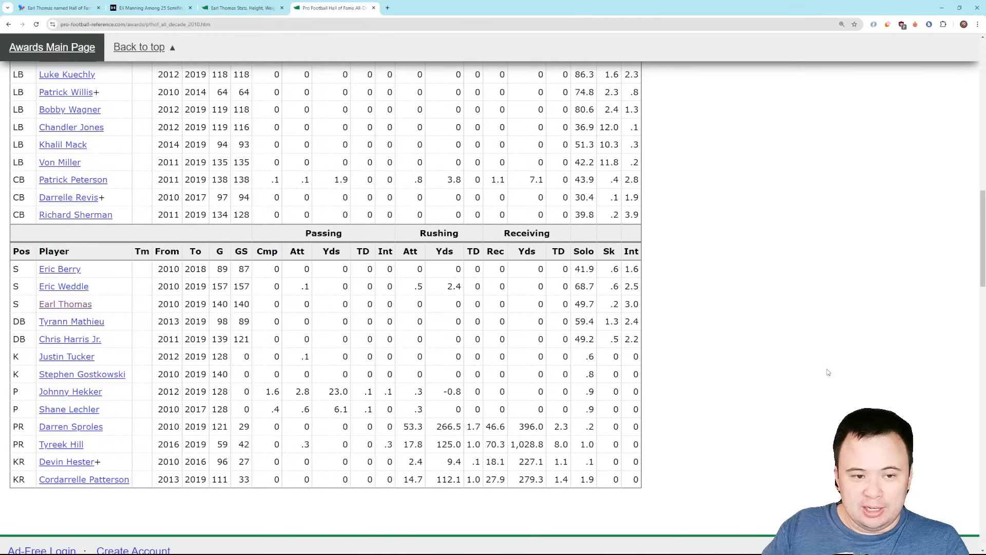
pyautogui.moveTo(836, 372)
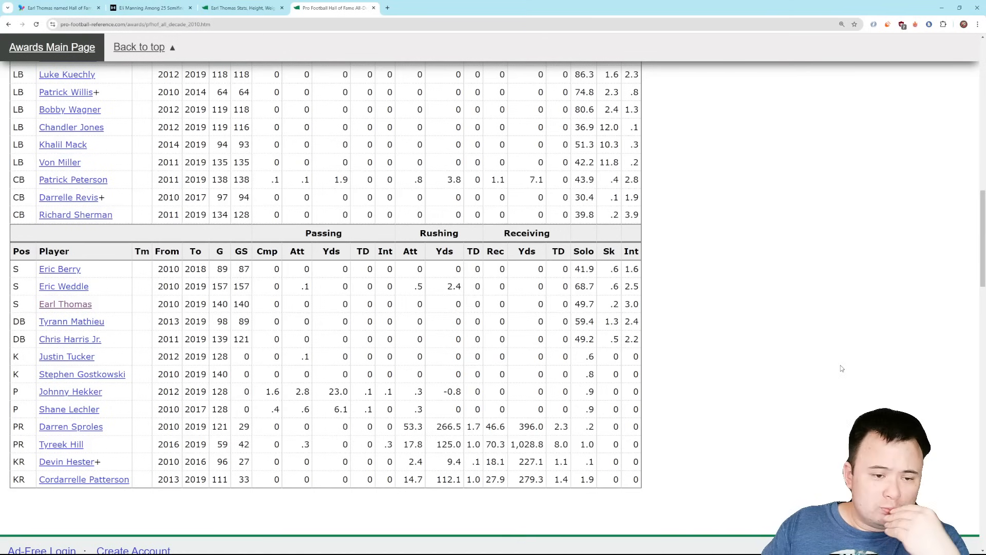
pyautogui.moveTo(842, 364)
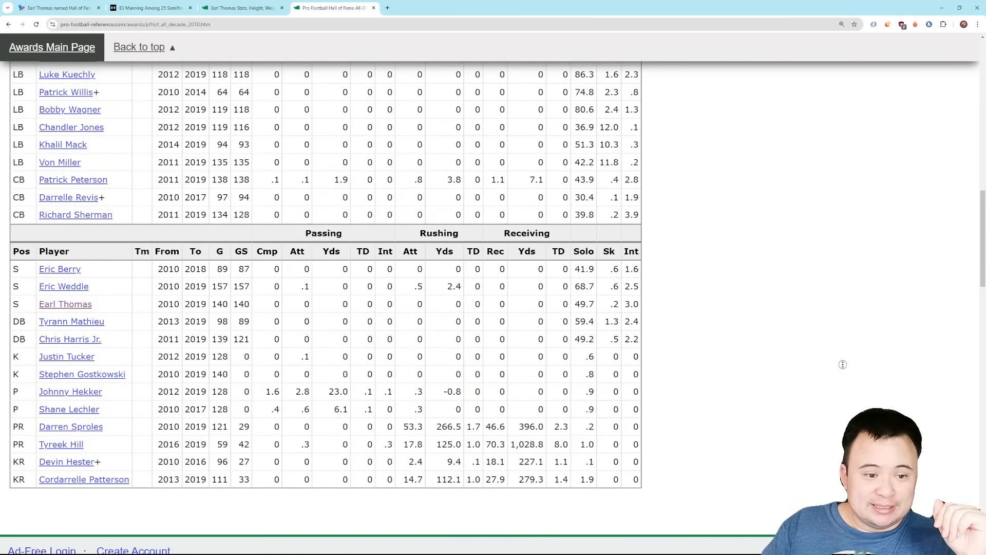
pyautogui.scroll(3)
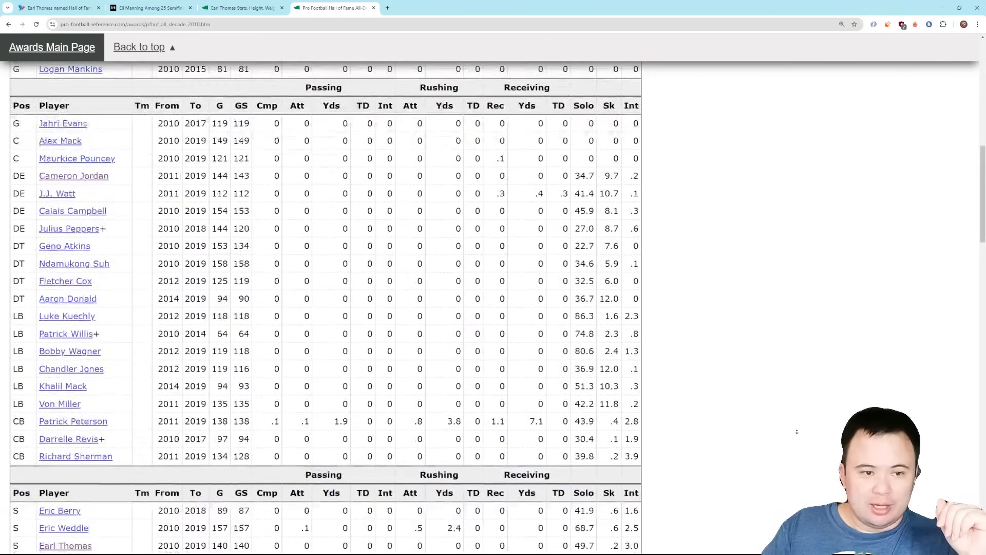
pyautogui.scroll(-3)
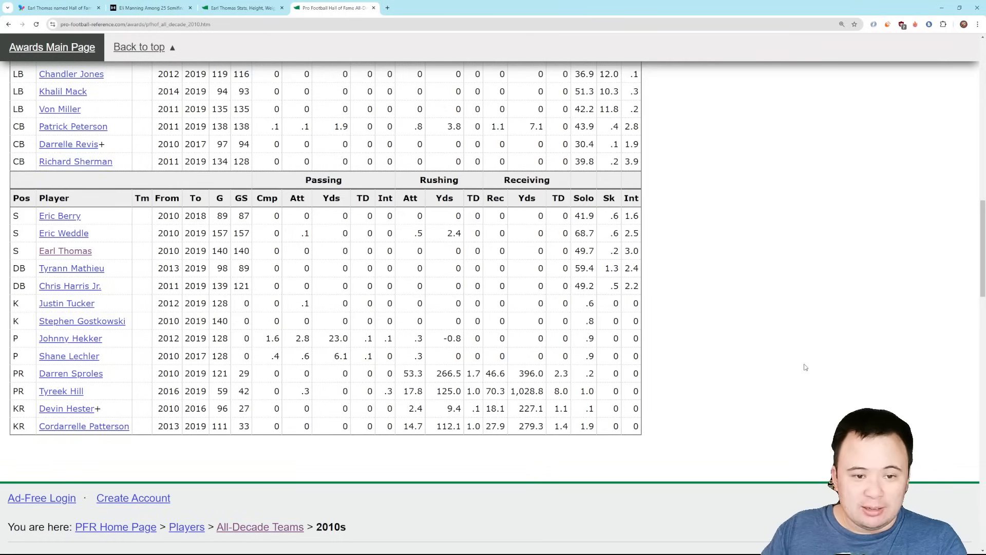
pyautogui.moveTo(809, 377)
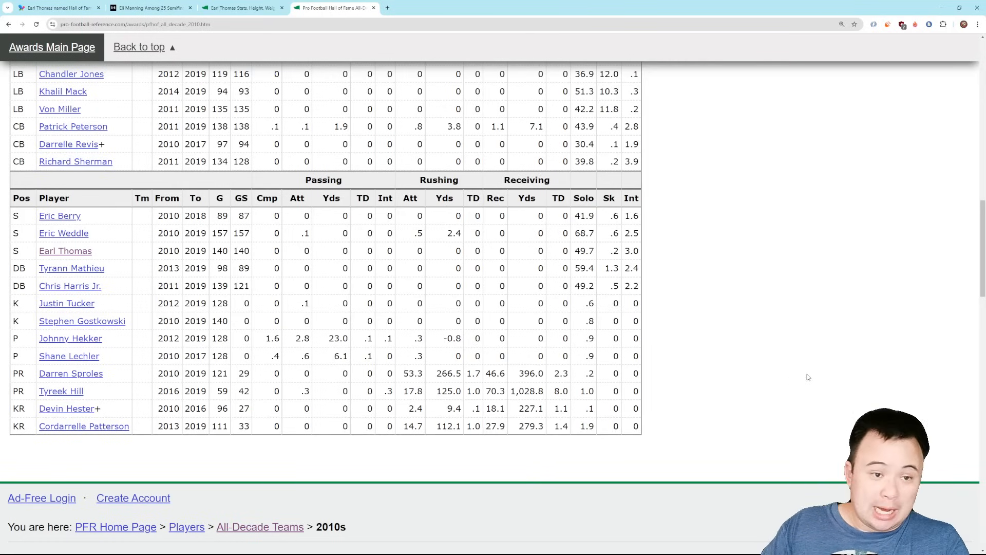
pyautogui.moveTo(820, 362)
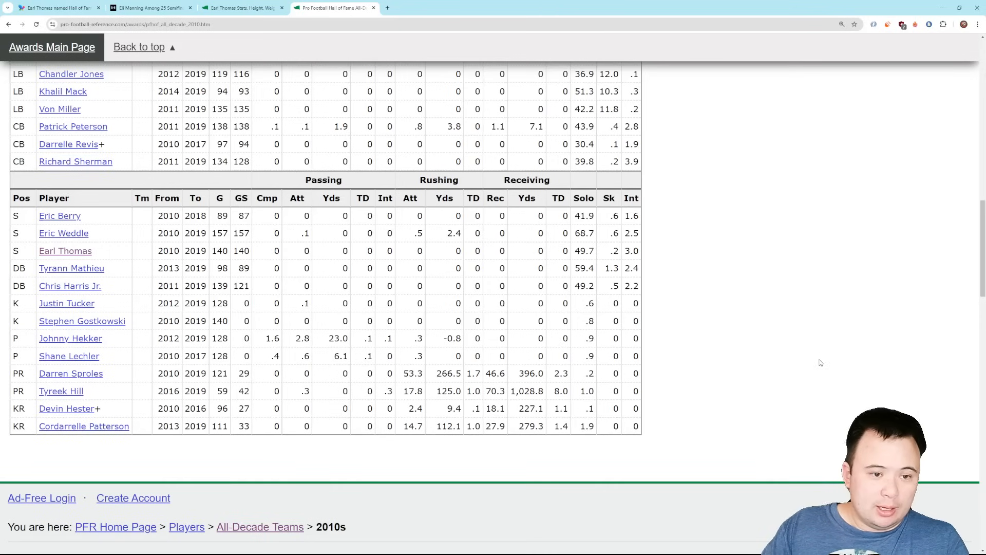
pyautogui.scroll(3)
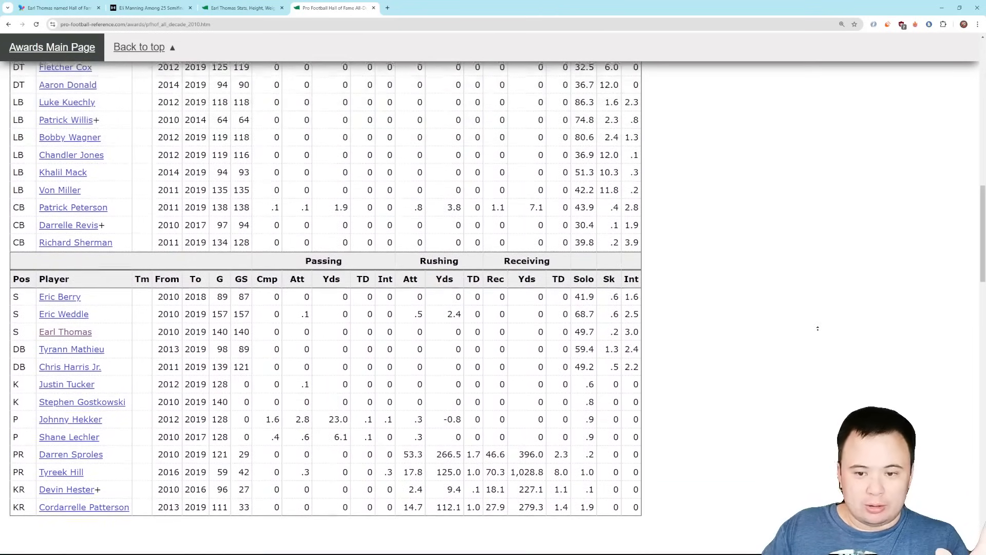
pyautogui.scroll(3)
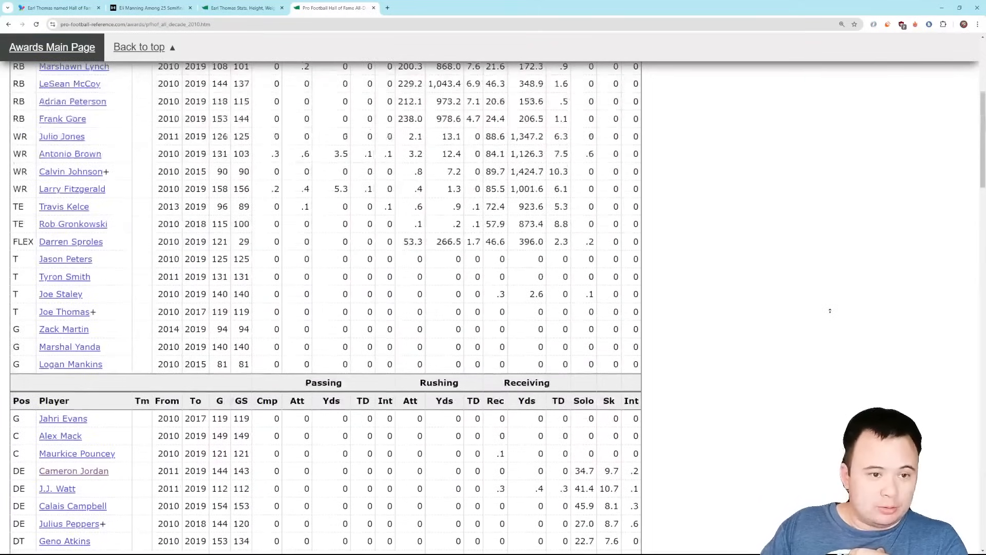
pyautogui.scroll(3)
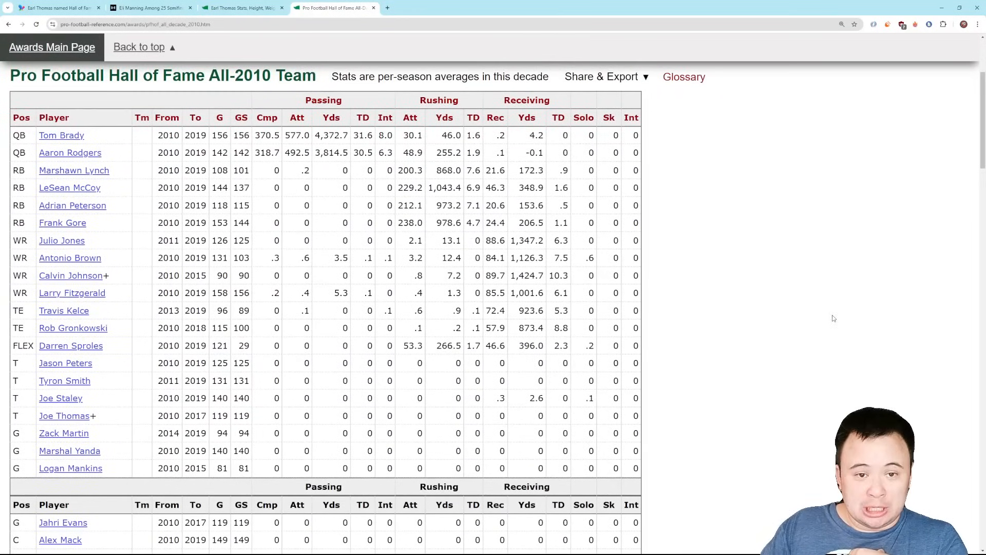
pyautogui.moveTo(845, 275)
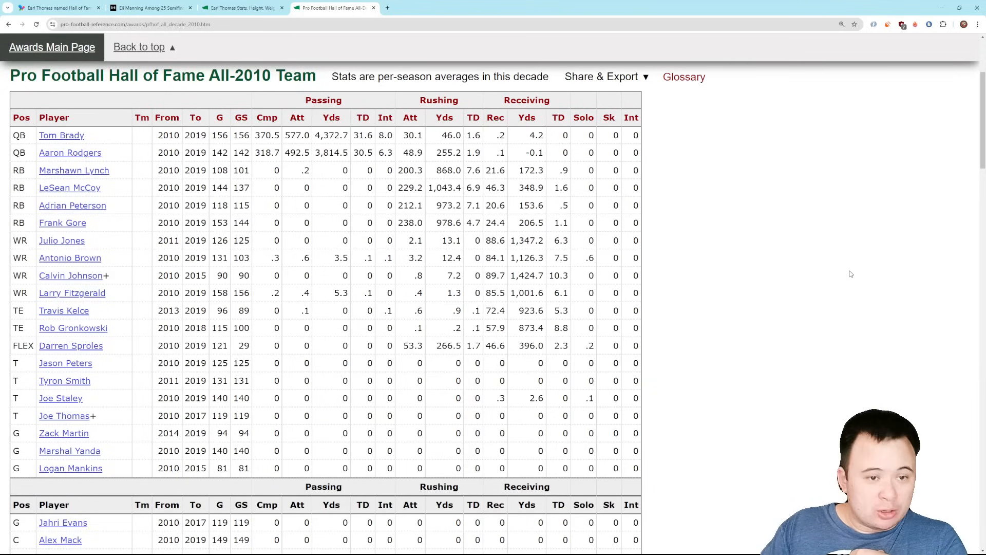
pyautogui.scroll(-3)
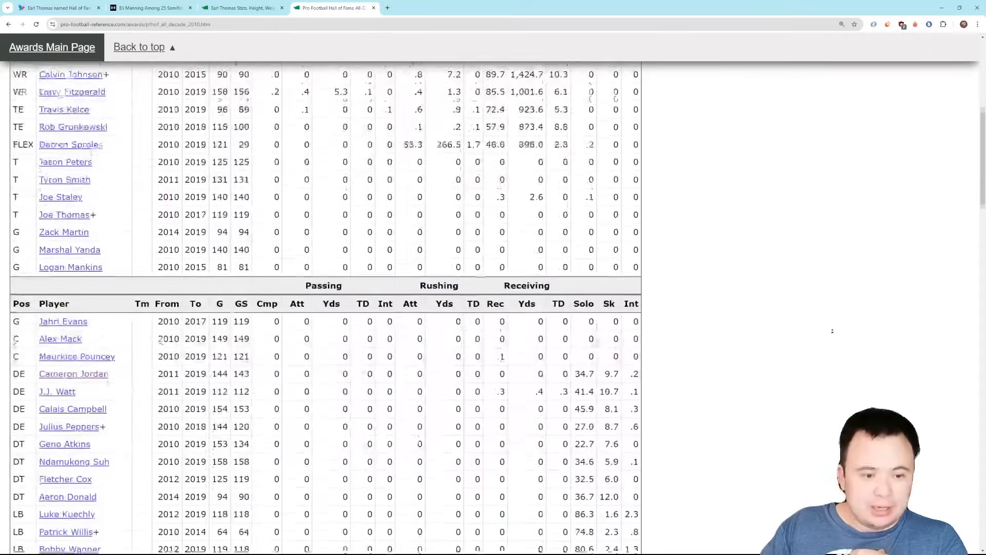
pyautogui.scroll(-3)
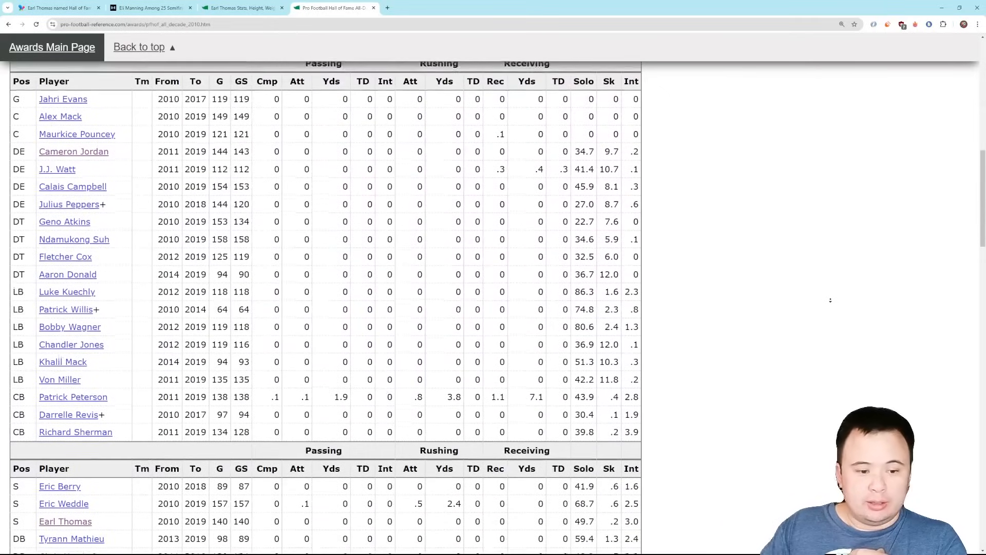
pyautogui.scroll(-3)
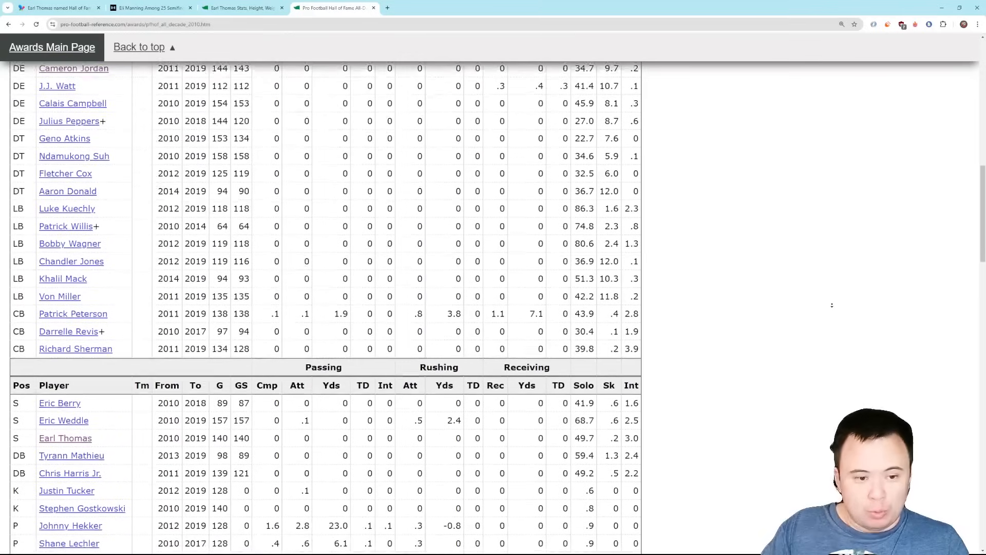
pyautogui.scroll(-3)
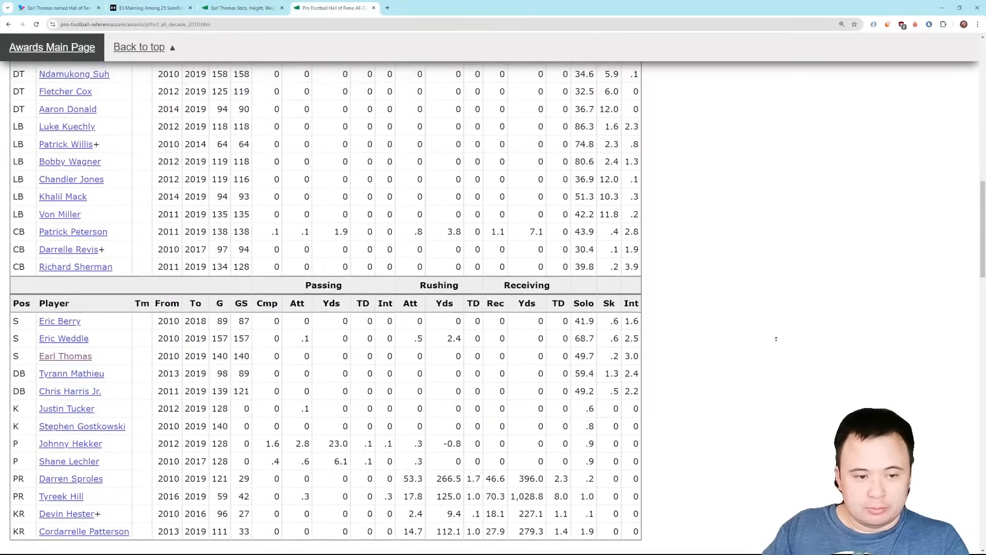
pyautogui.scroll(3)
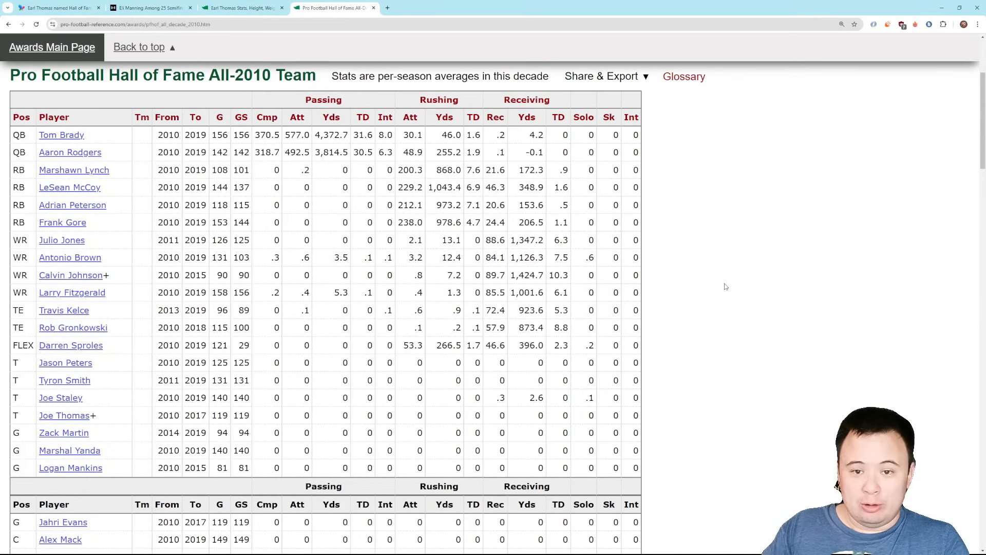
pyautogui.moveTo(726, 284)
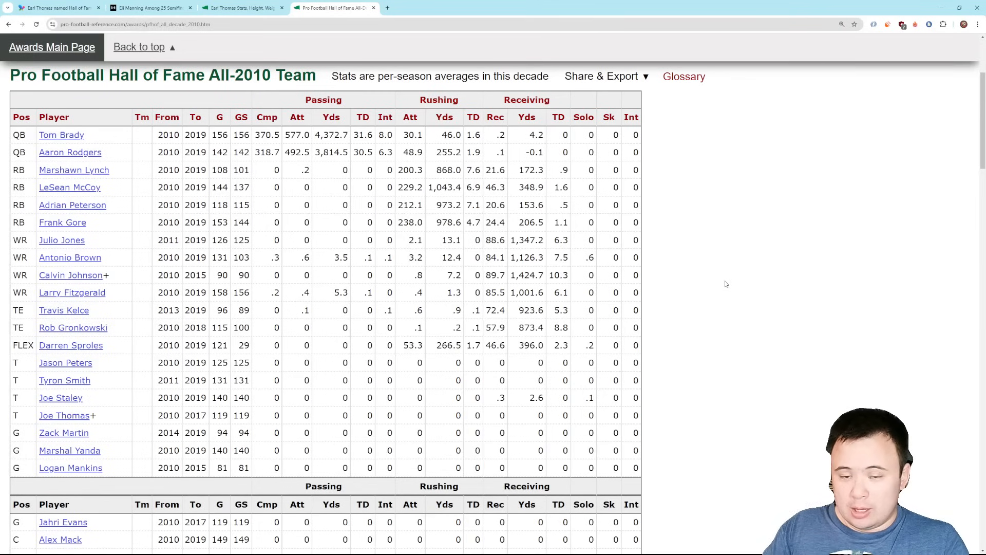
# Step: Make another pass through the All-2010s Team table and return to the Bleacher Report semifinalists article
pyautogui.scroll(-3)
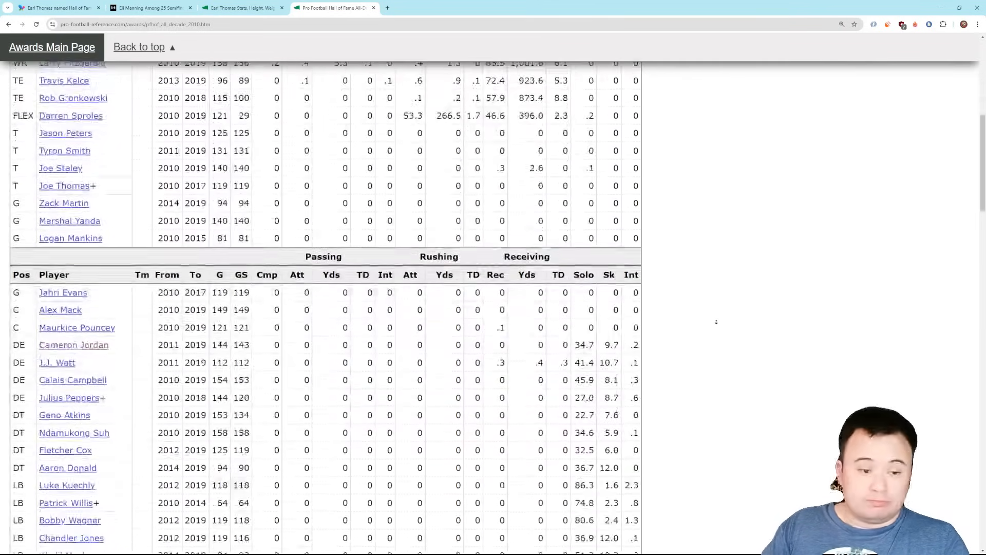
pyautogui.scroll(-3)
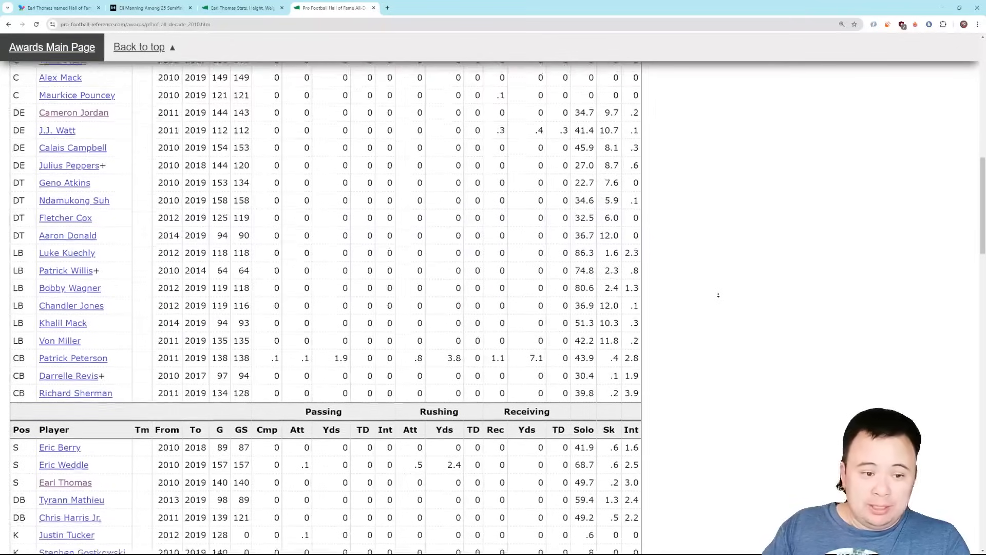
pyautogui.scroll(-3)
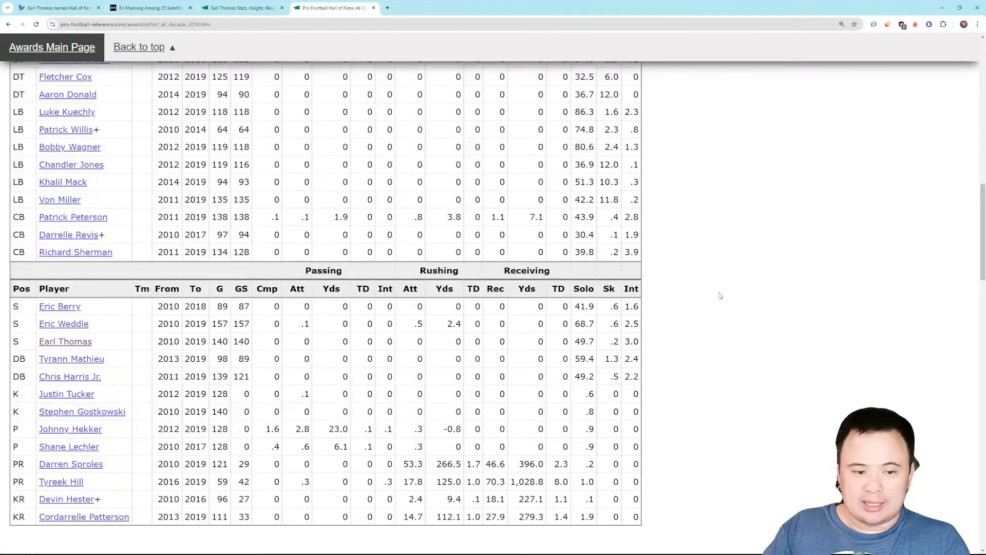
pyautogui.scroll(3)
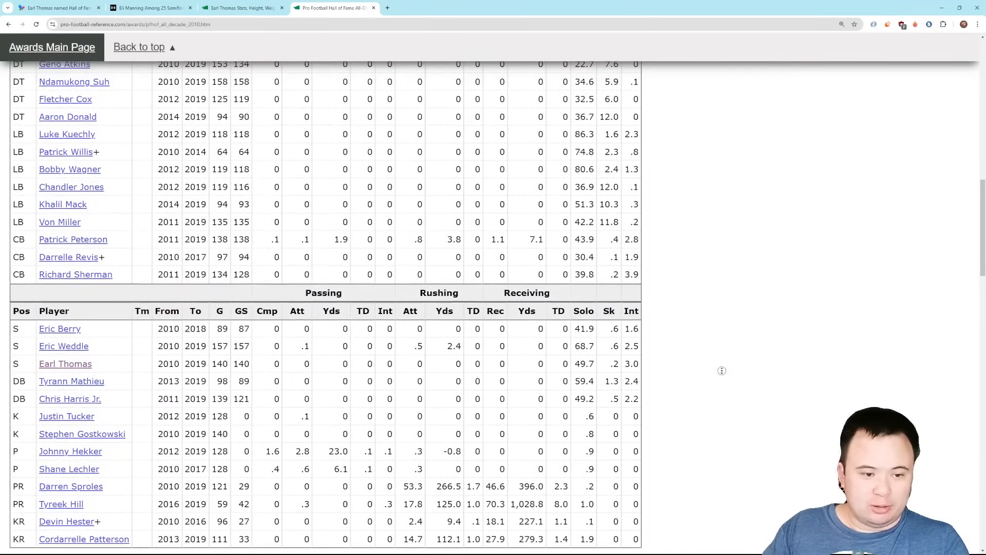
pyautogui.scroll(3)
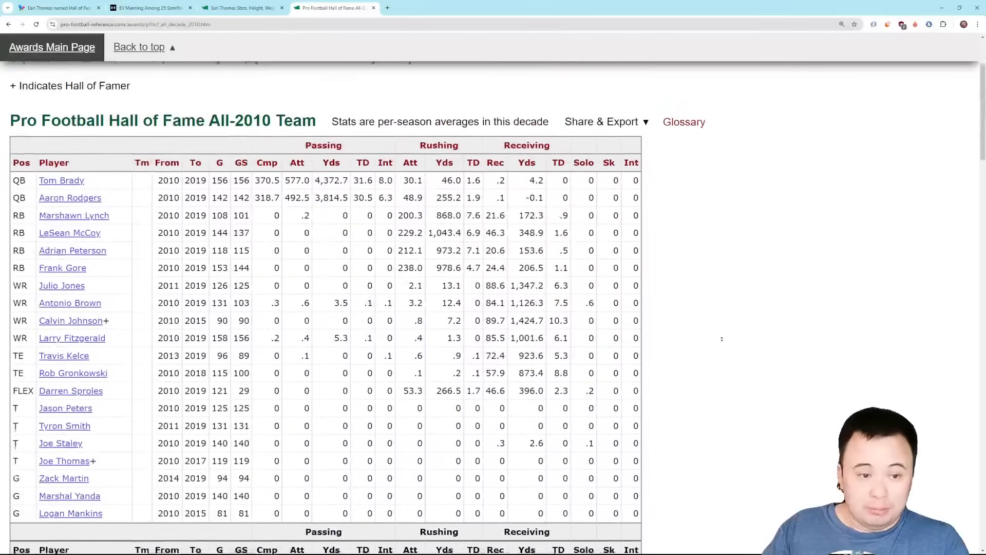
pyautogui.scroll(-3)
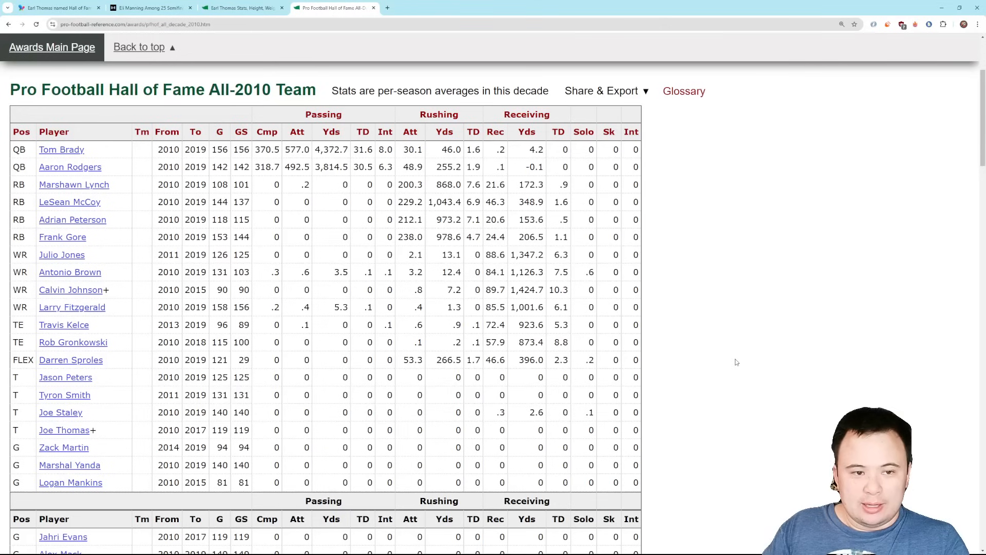
pyautogui.moveTo(760, 298)
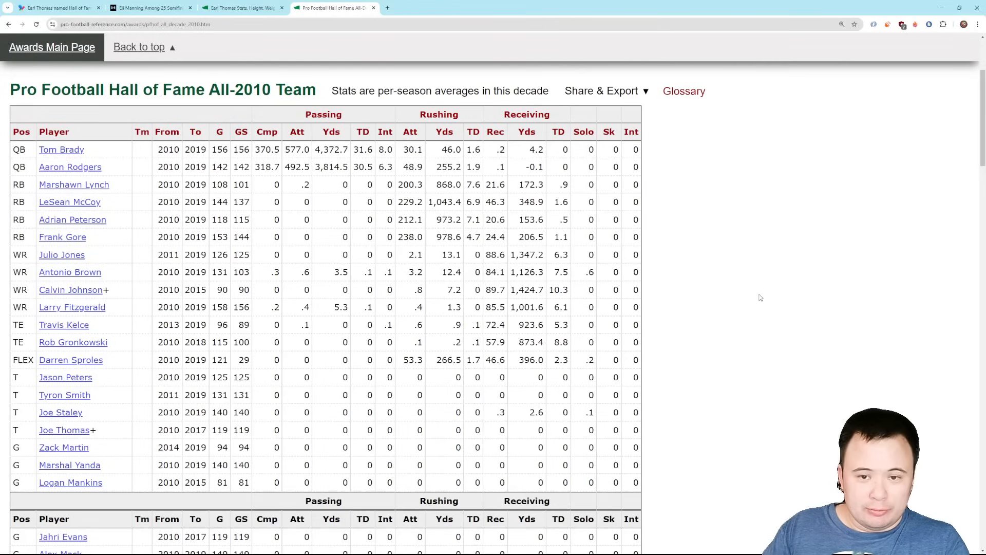
pyautogui.scroll(-3)
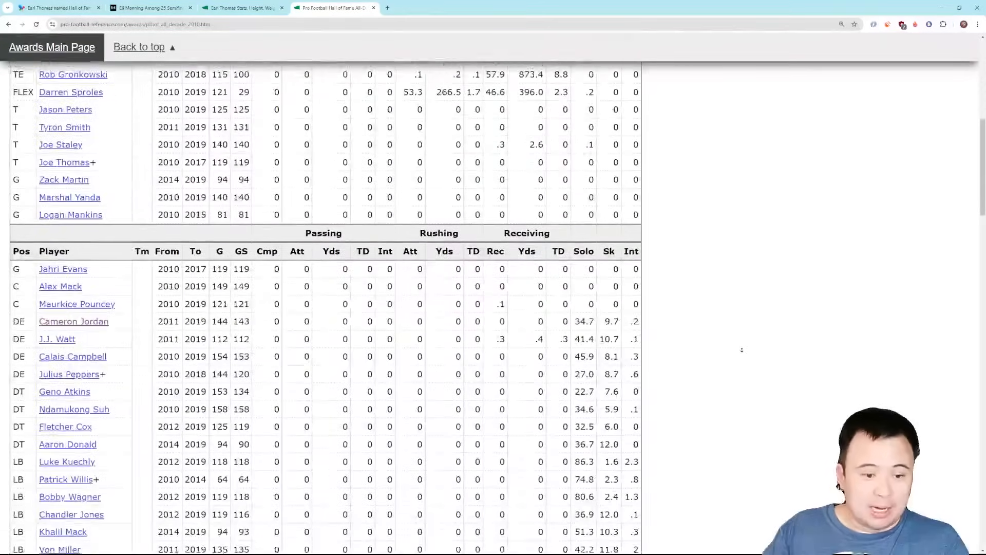
pyautogui.scroll(-3)
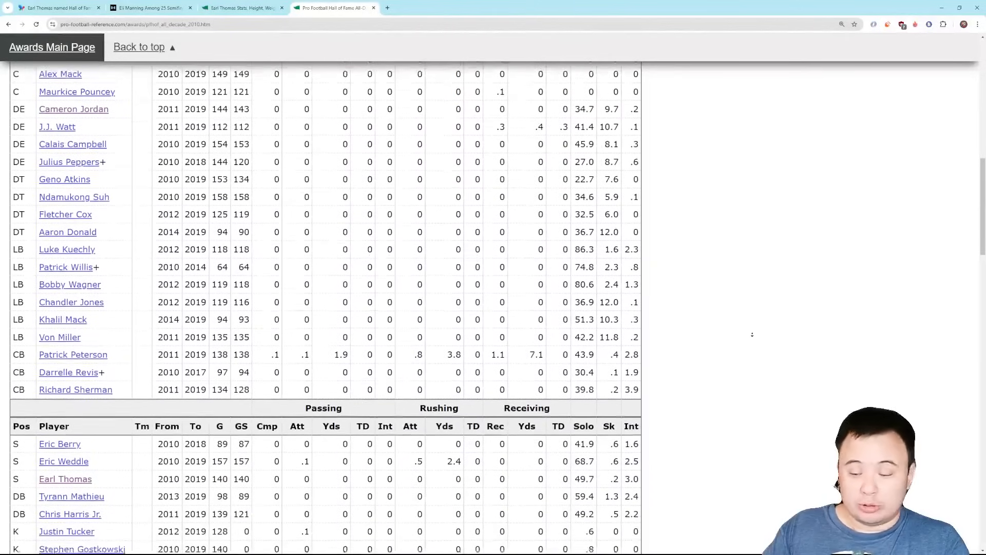
pyautogui.scroll(-3)
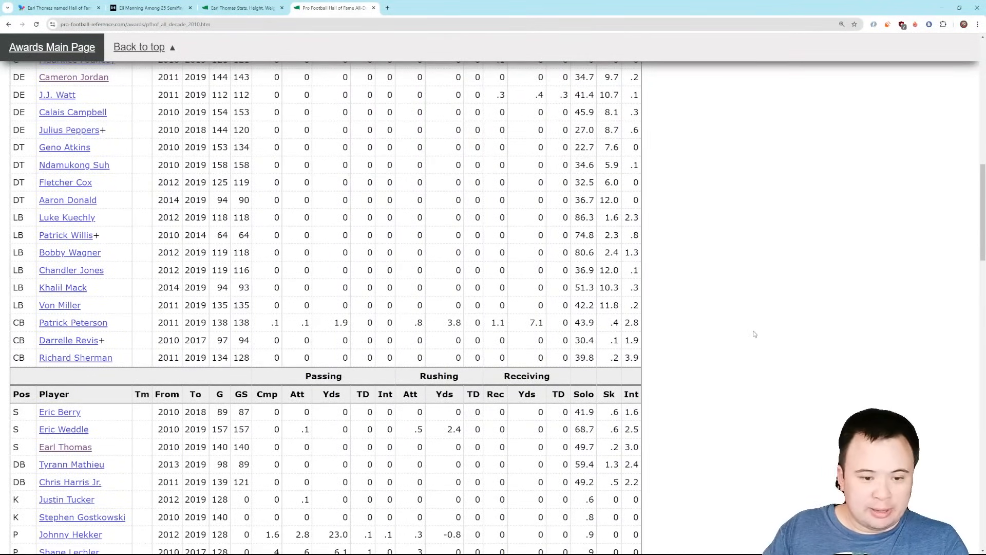
pyautogui.moveTo(798, 380)
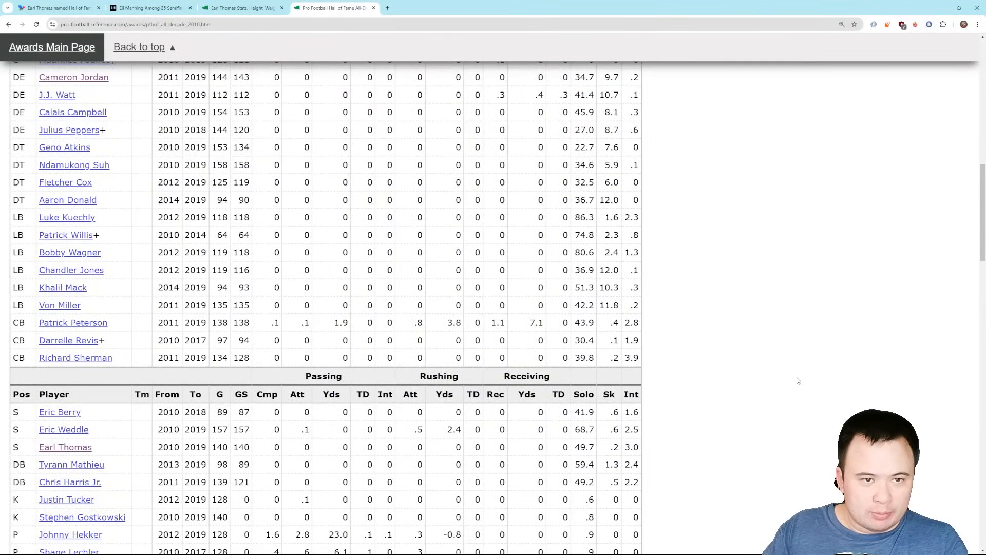
pyautogui.click(149, 8)
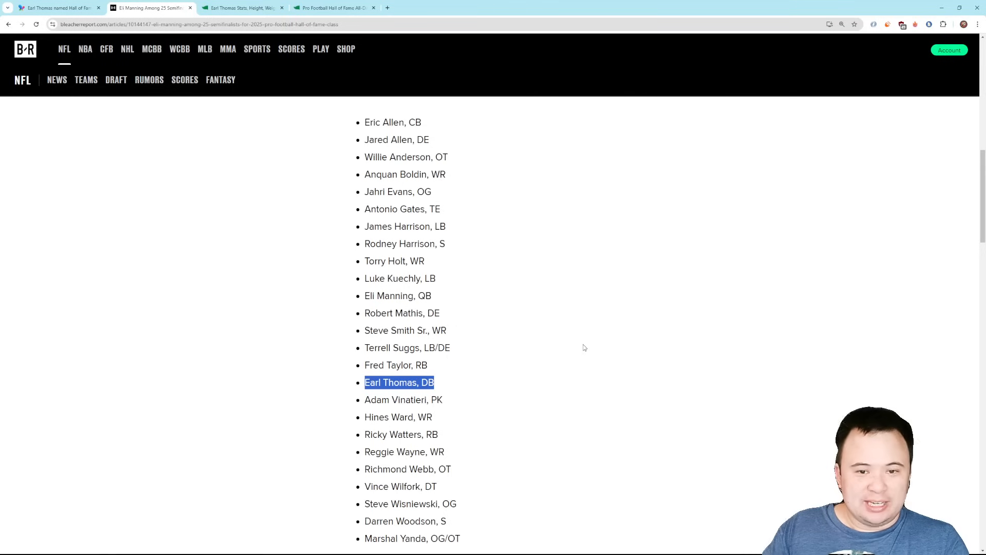